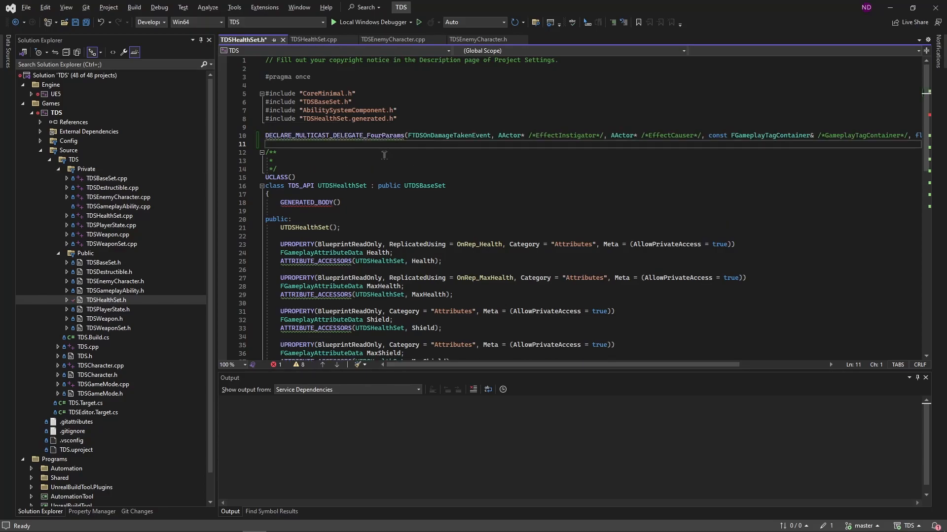
mouse_move(325, 135)
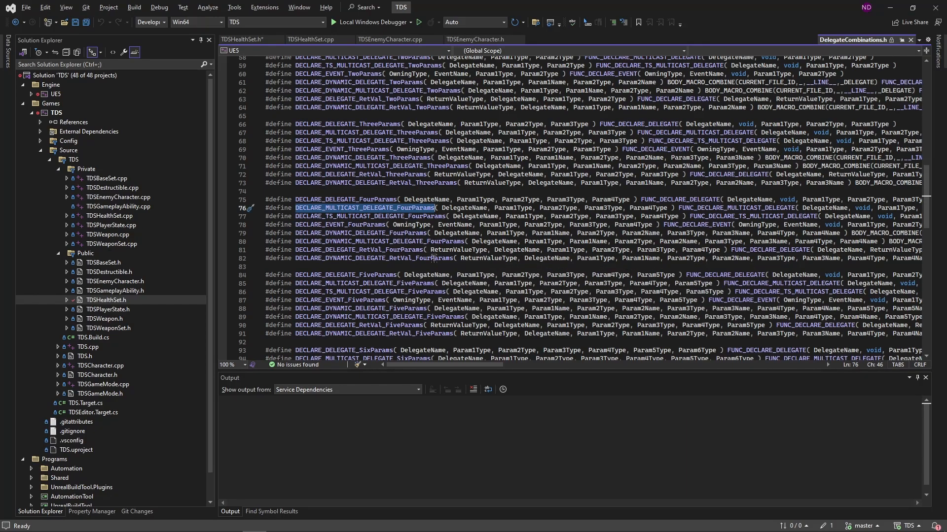
Declare 'mutable FTDSOnDamageTakenEvent OnDamageTaken;' below the InDamage accessors in TDSHealthSet.h.
scroll("down", 3)
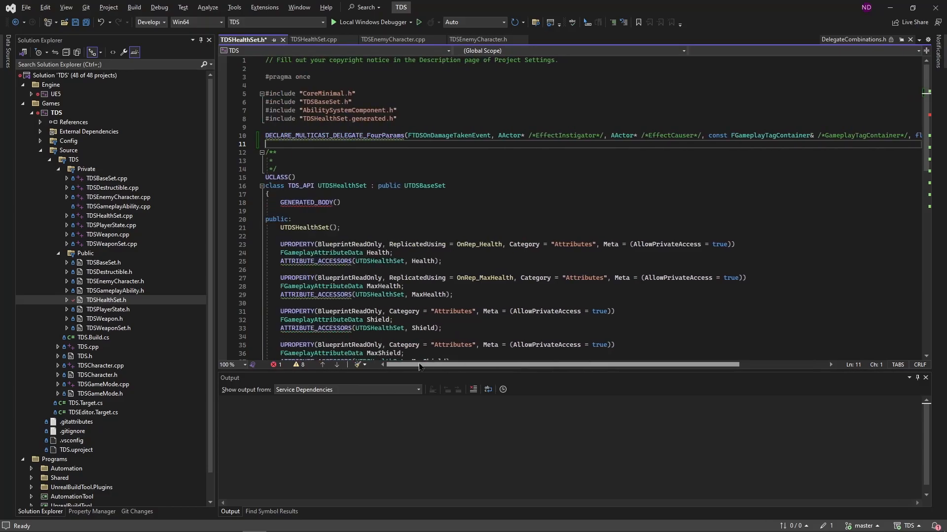
left_click(306, 145)
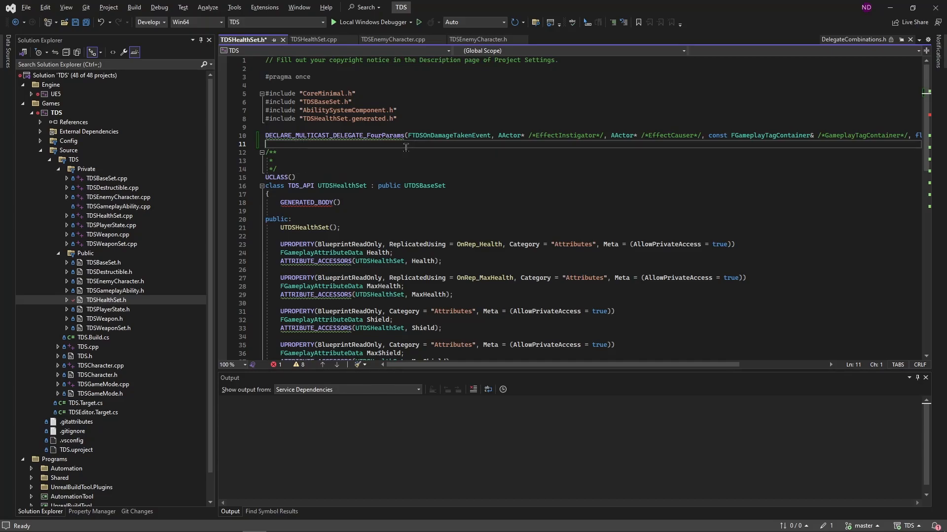
scroll("down", 3)
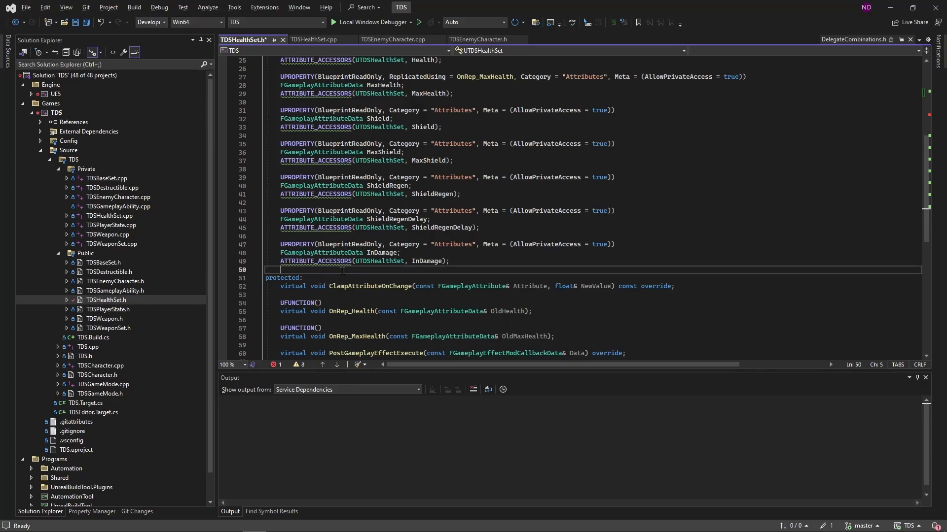
type("mutable")
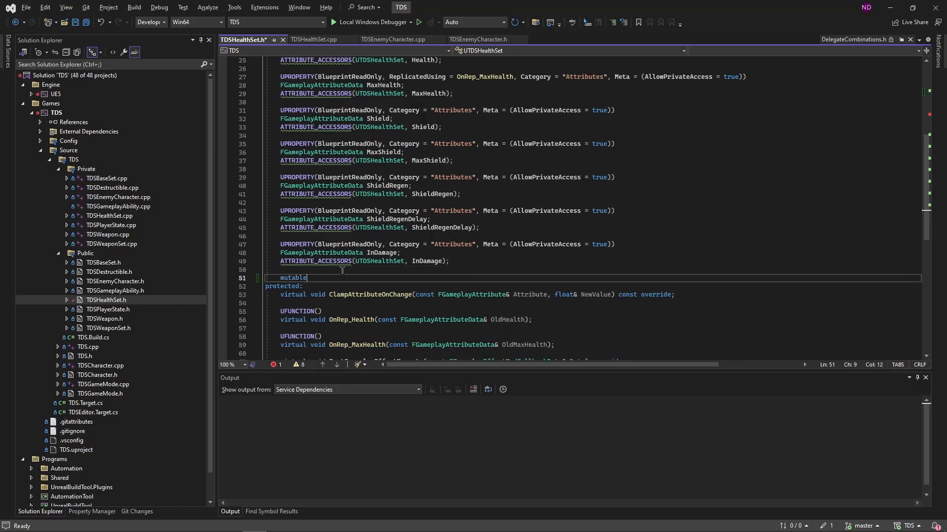
type("FTDS")
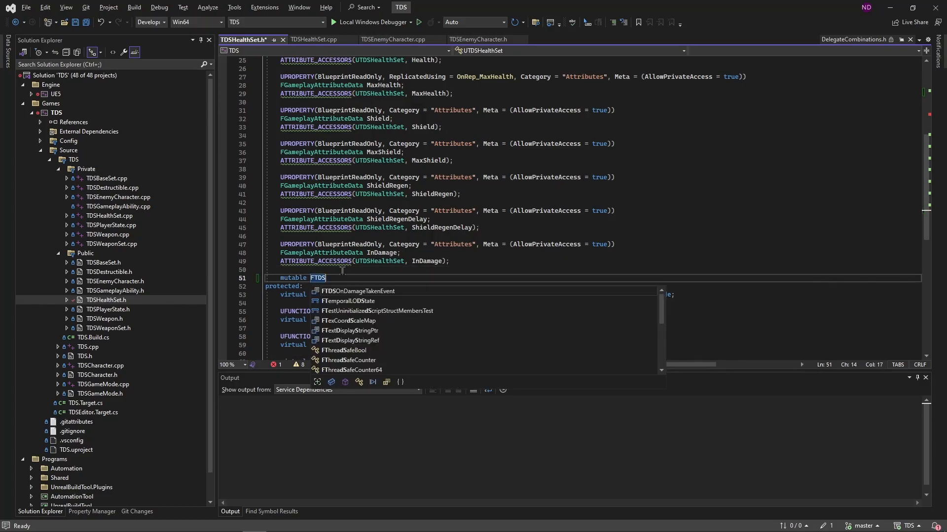
key("Tab")
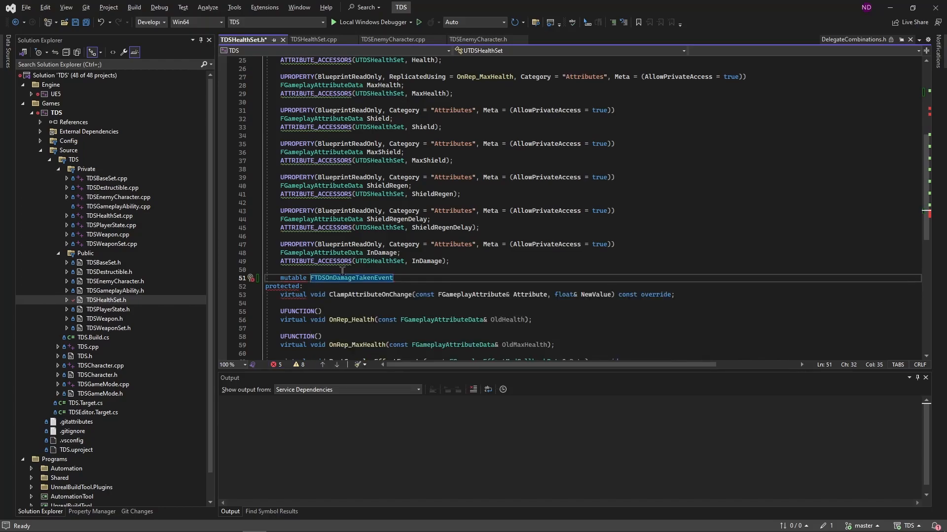
type("OnDamage")
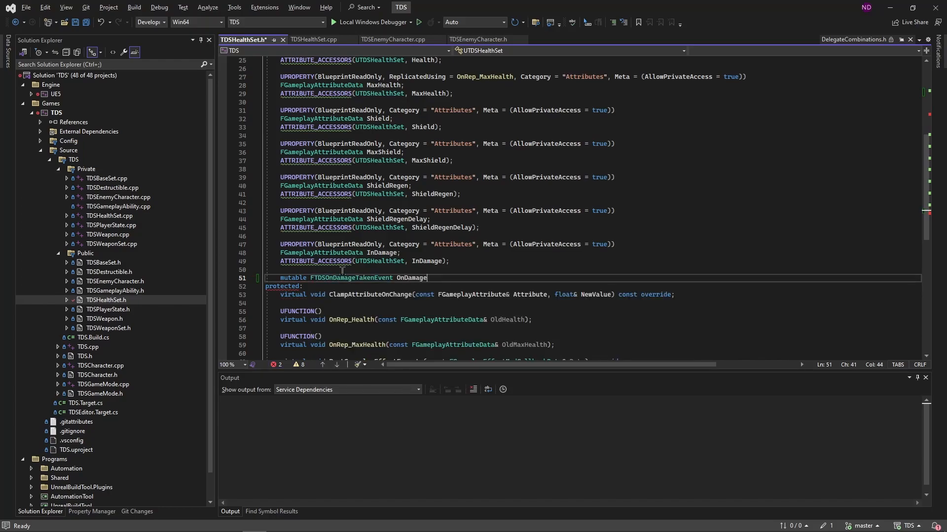
type("Tkae")
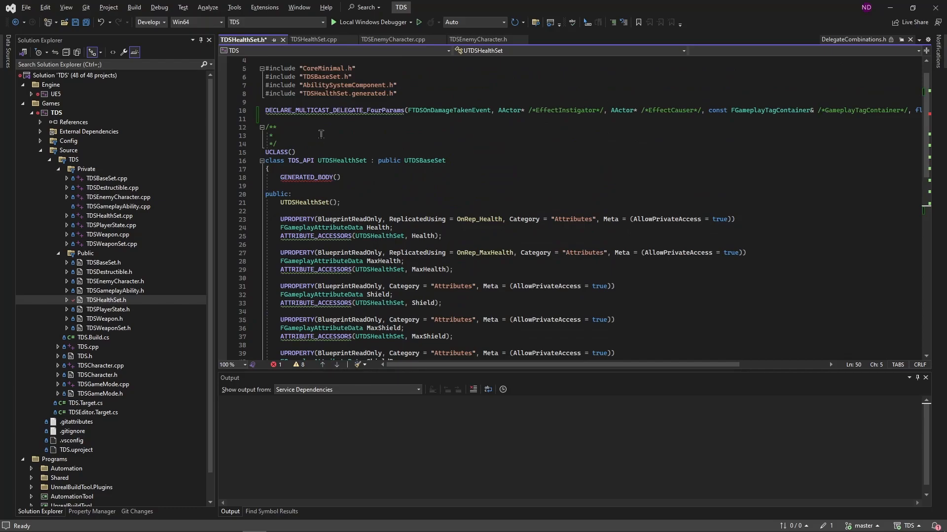
mouse_move(654, 124)
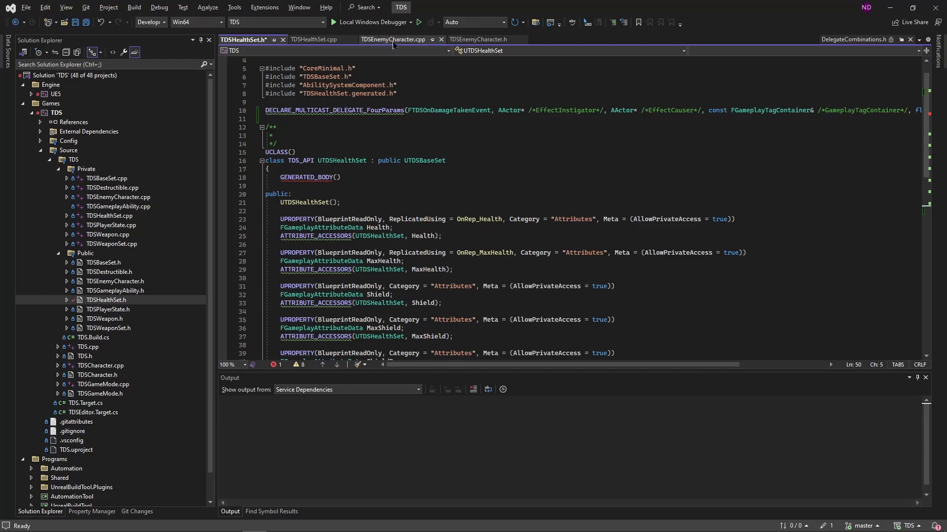
left_click(393, 39)
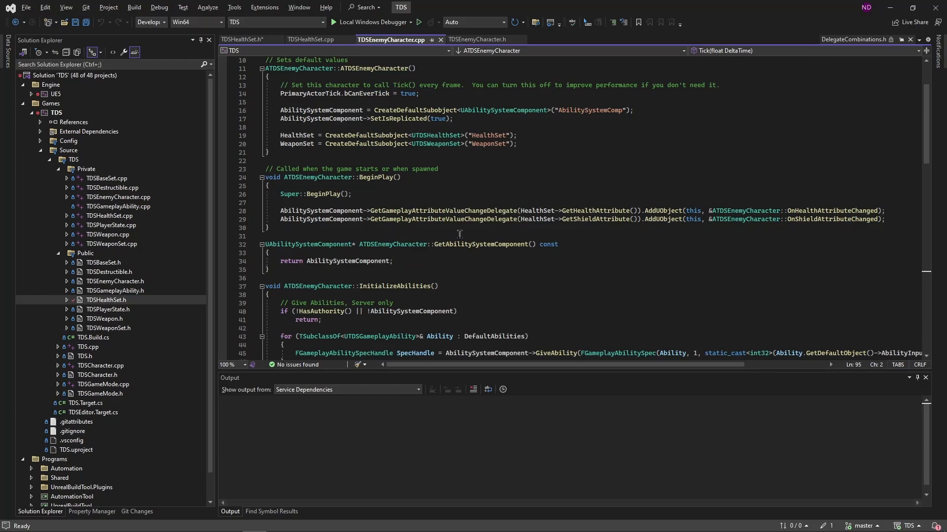
mouse_move(488, 230)
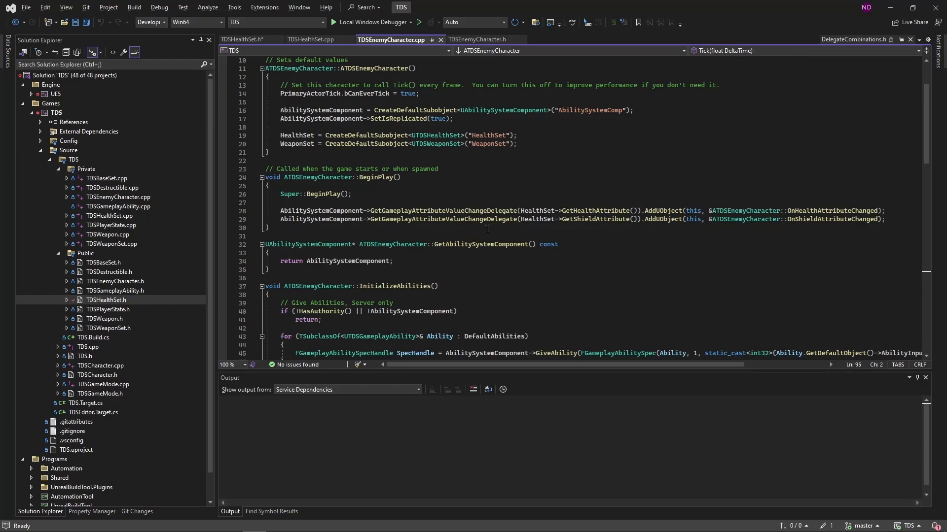
mouse_move(595, 231)
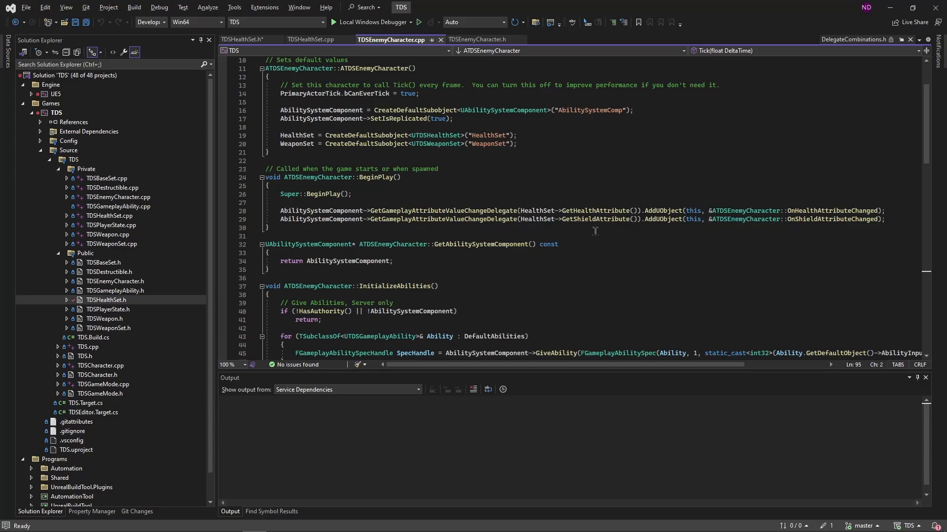
mouse_move(595, 232)
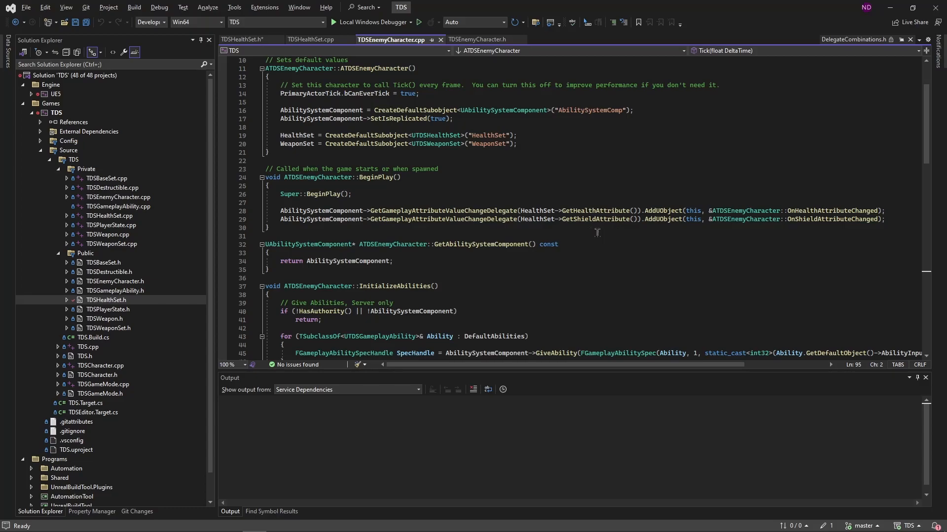
mouse_move(819, 224)
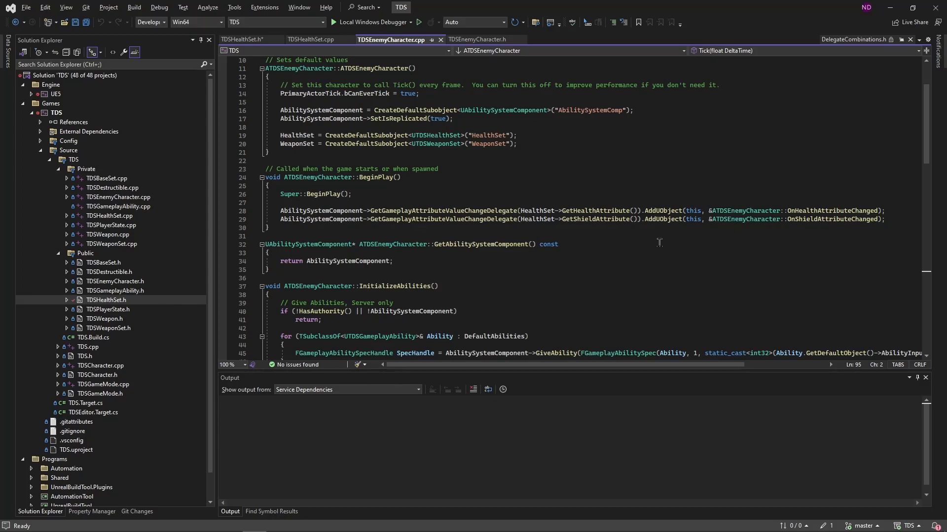
scroll("down", 3)
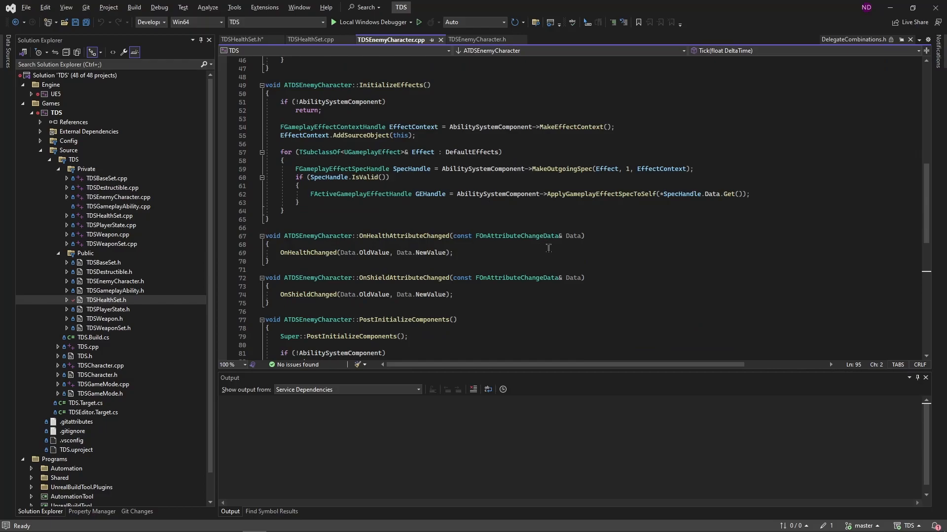
mouse_move(536, 248)
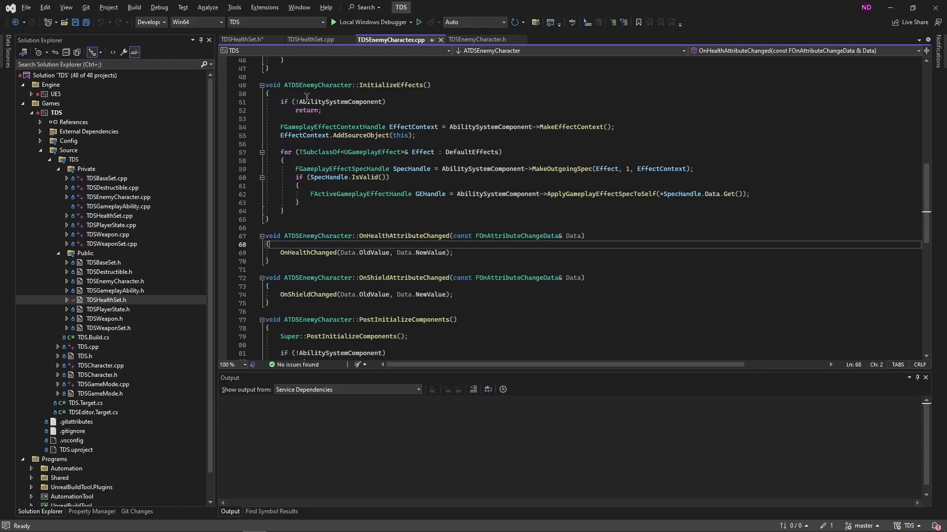
left_click(242, 40)
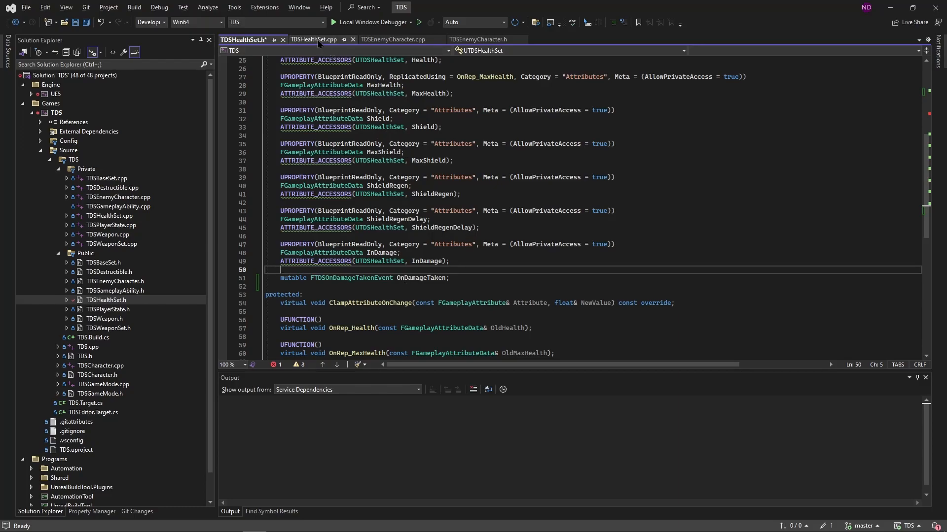
Broadcast OnDamageTaken with instigator, causer, tags and damage in TDSHealthSet.cpp PostGameplayEffectExecute.
left_click(314, 39)
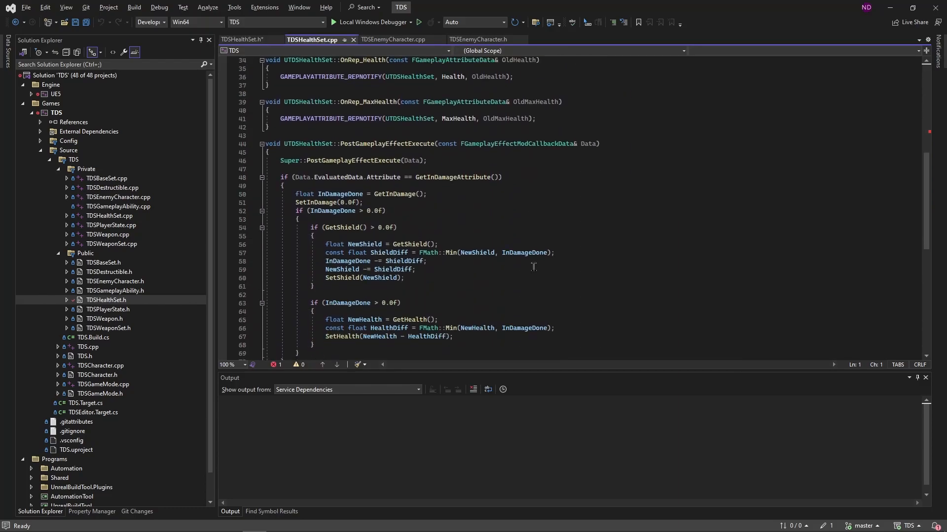
scroll("down", 3)
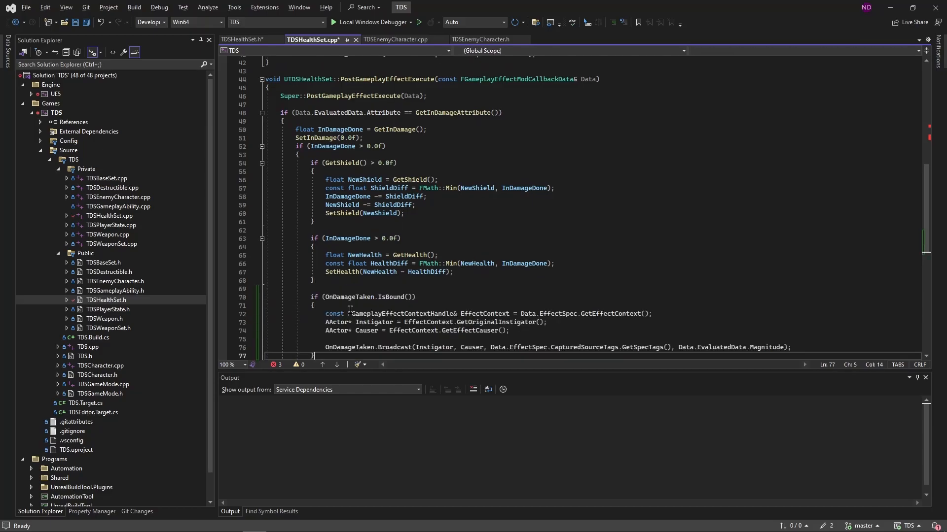
scroll("down", 3)
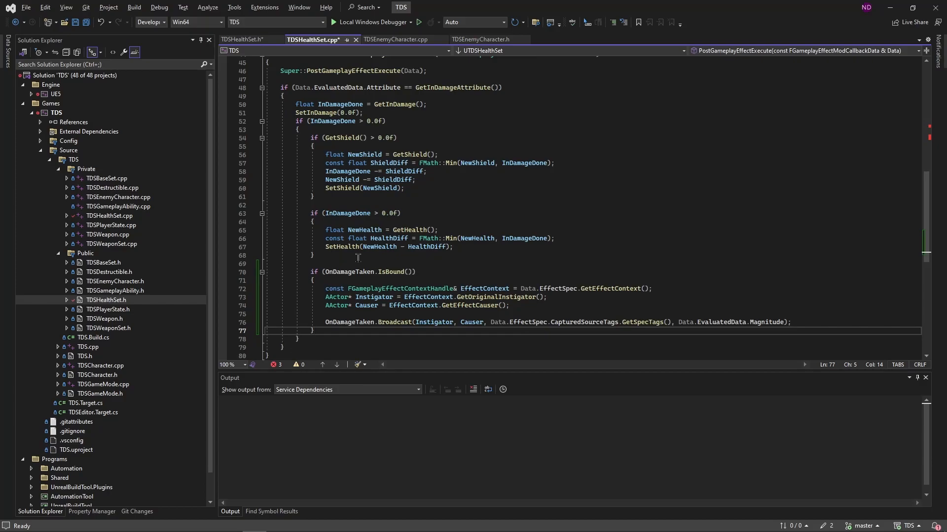
mouse_move(438, 260)
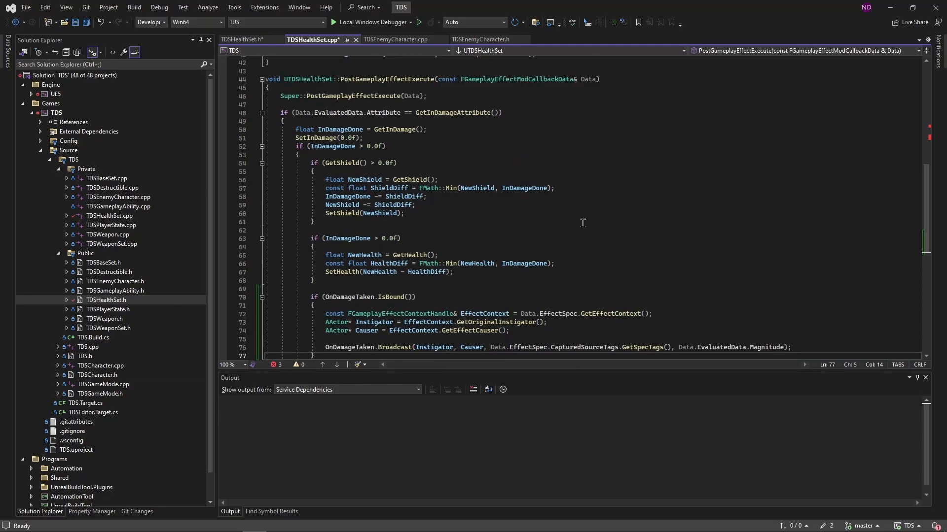
mouse_move(565, 351)
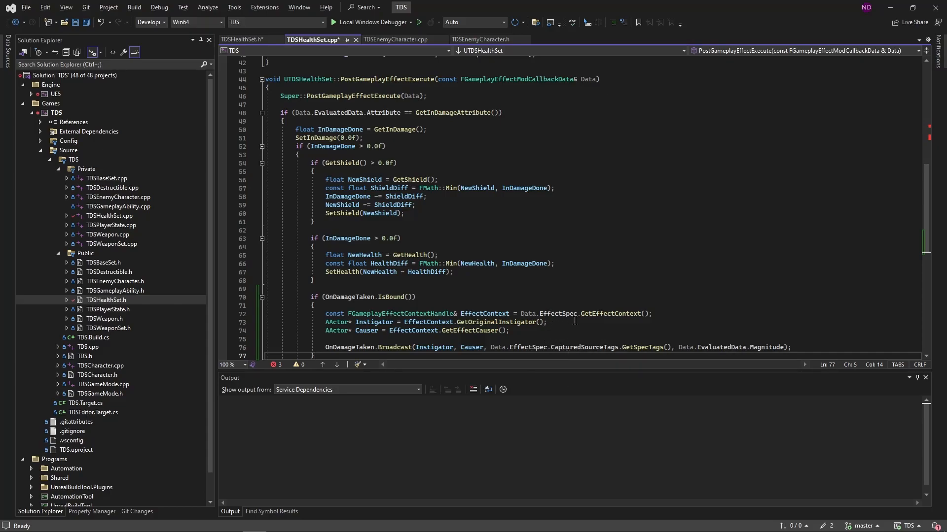
scroll("down", 3)
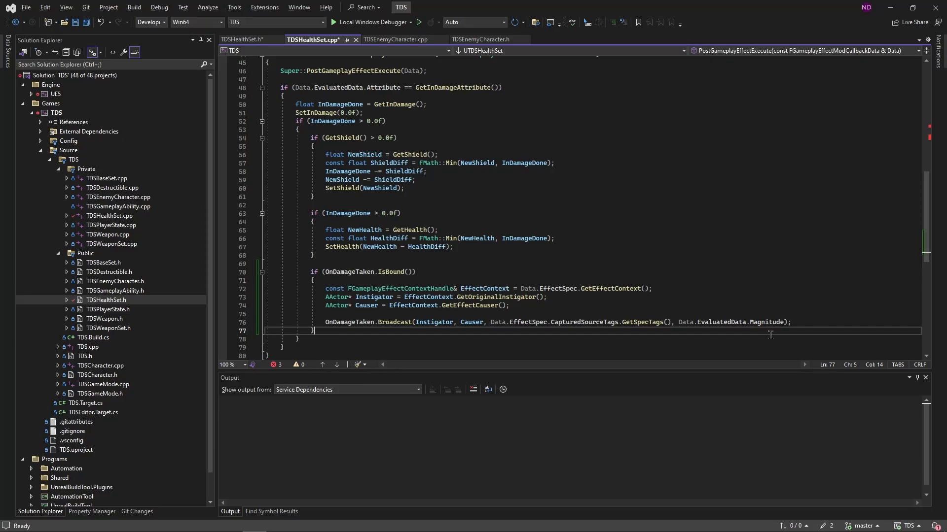
mouse_move(425, 114)
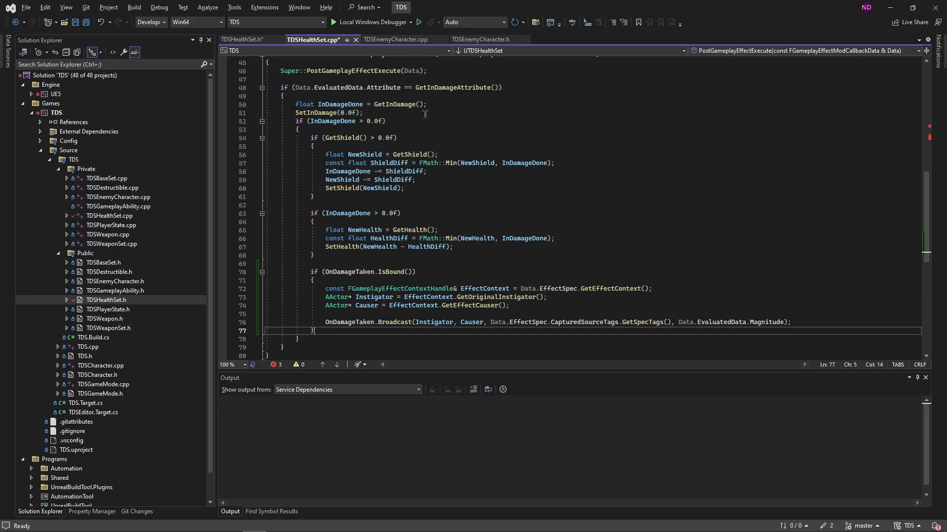
mouse_move(398, 104)
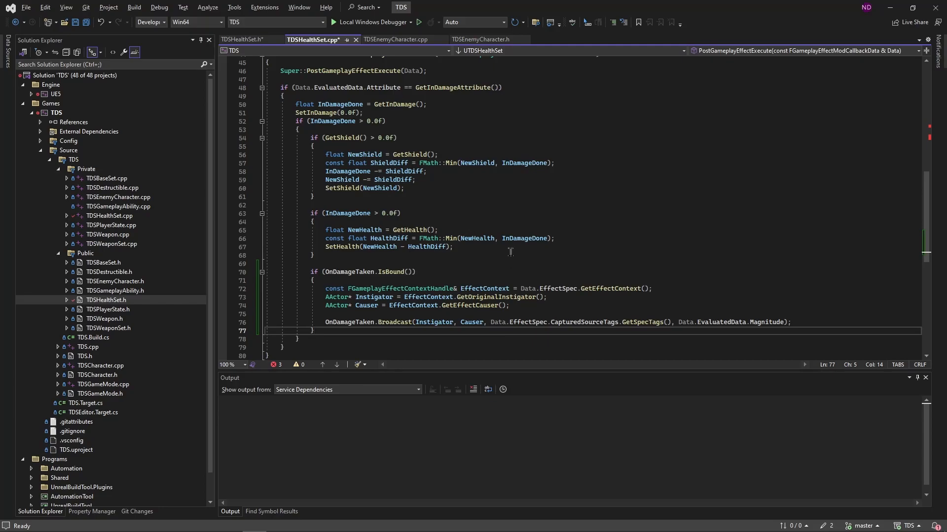
mouse_move(513, 128)
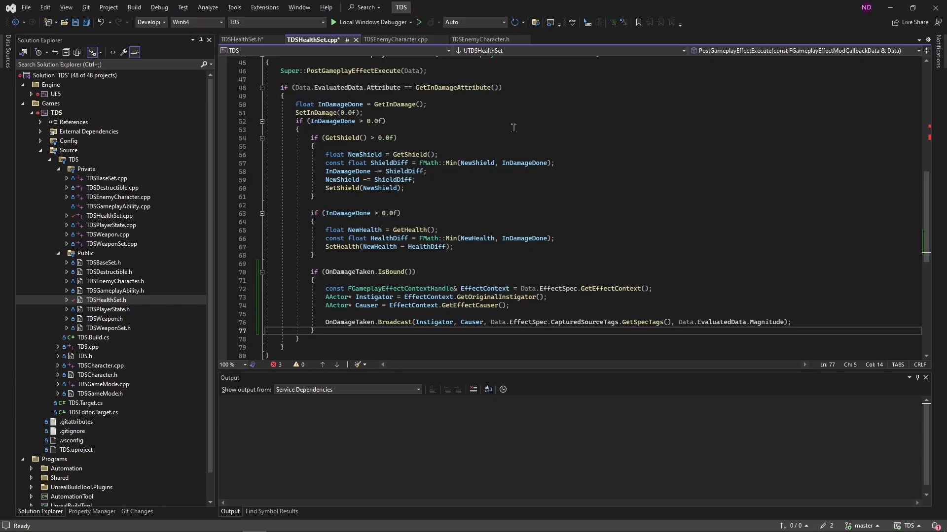
left_click(479, 40)
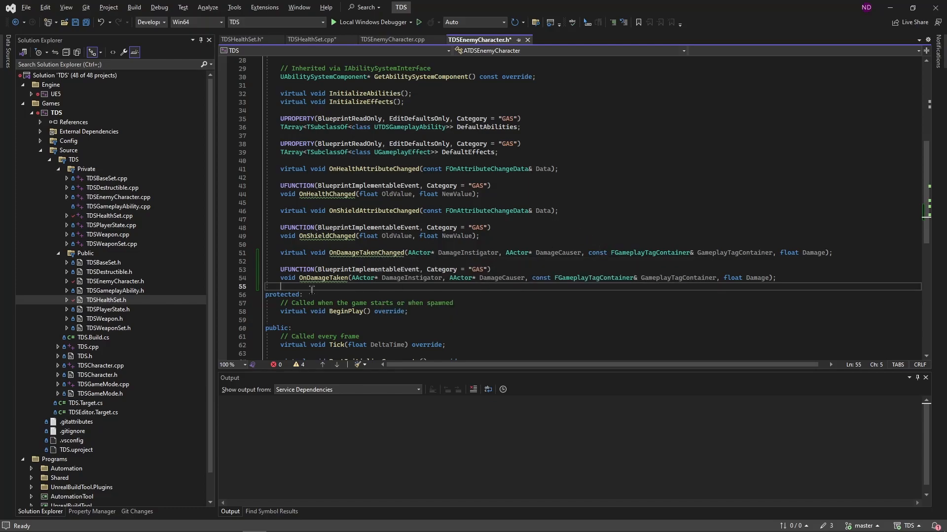
mouse_move(328, 285)
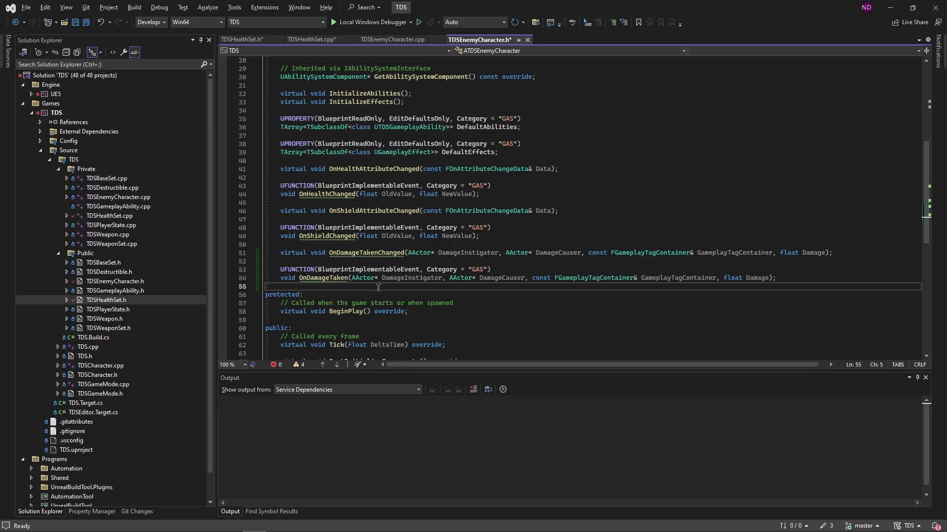
mouse_move(354, 249)
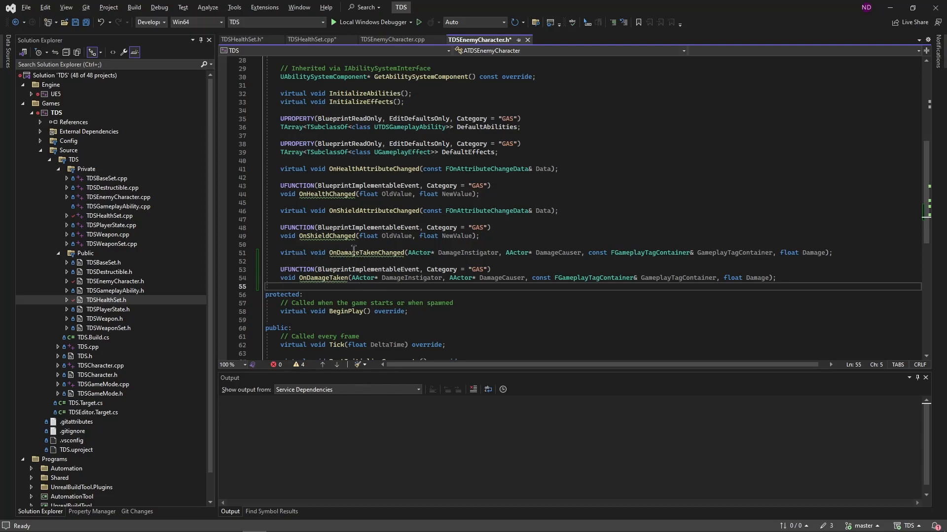
mouse_move(309, 277)
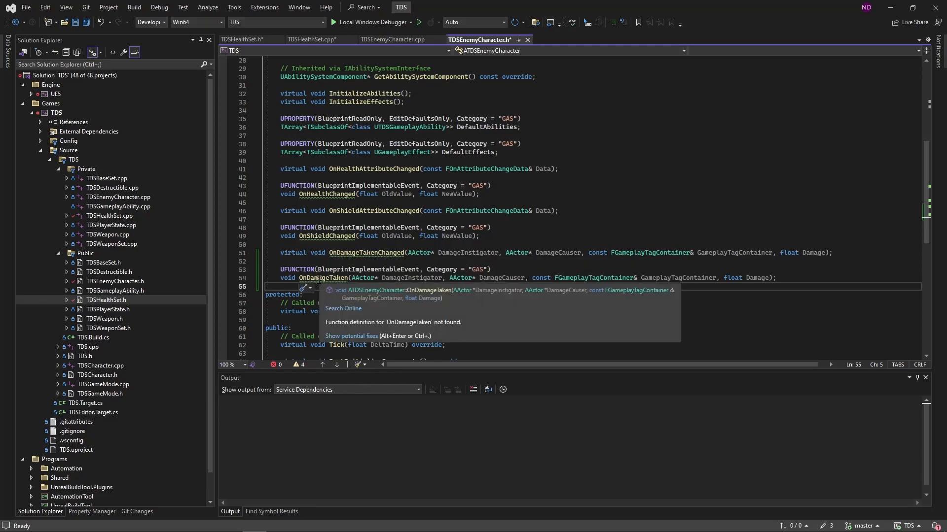
Generate an empty ATDSEnemyCharacter::OnDamageTakenChanged definition with its four damage parameters.
right_click(344, 252)
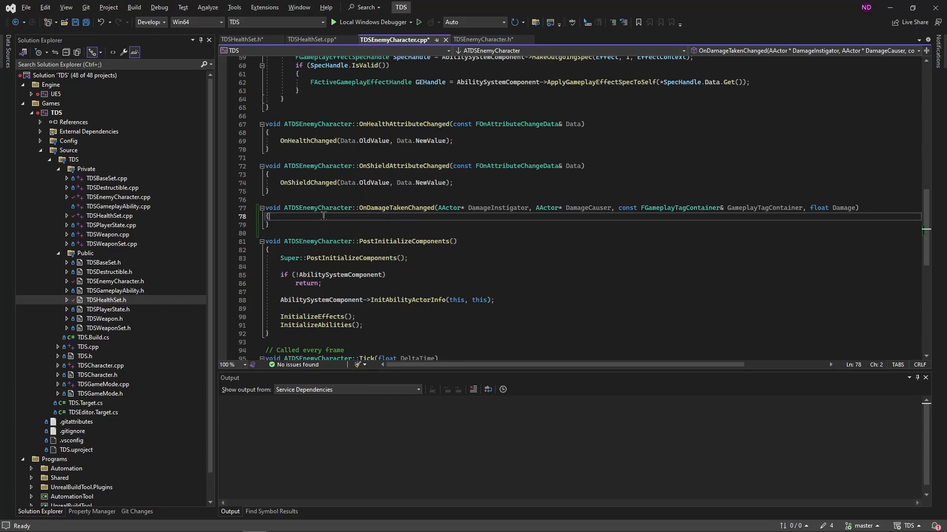
Call OnDamageTaken(DamageInstigator, DamageCauser, GameplayTagContainer, Damage) inside OnDamageTakenChanged.
key("enter")
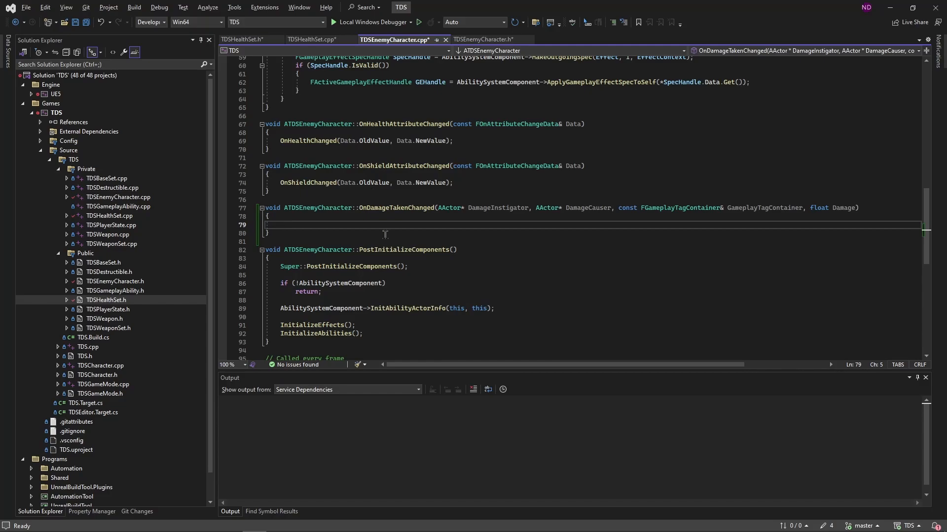
mouse_move(504, 228)
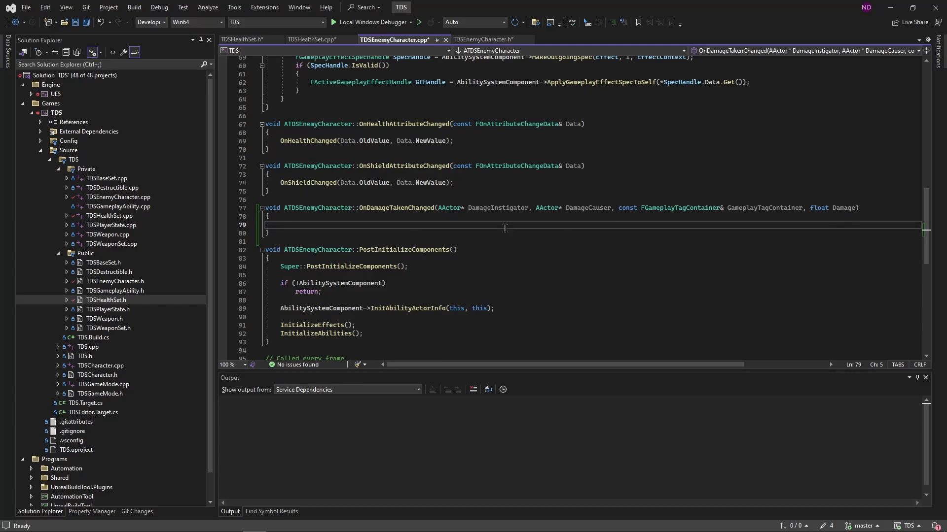
mouse_move(340, 221)
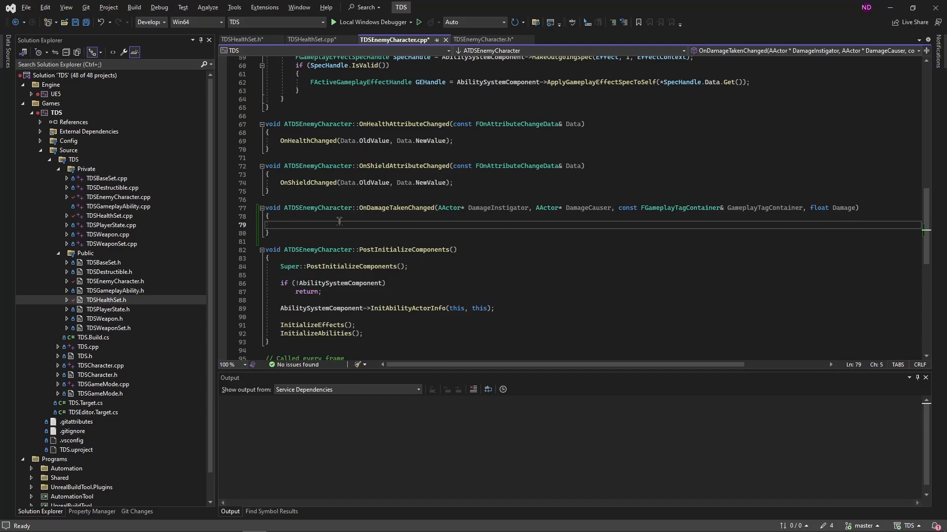
type("On")
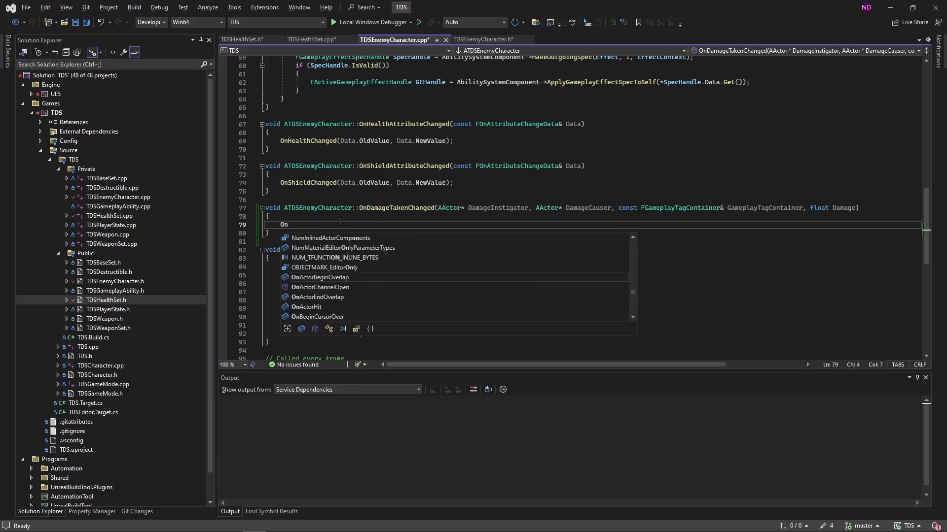
type("DamageTaken")
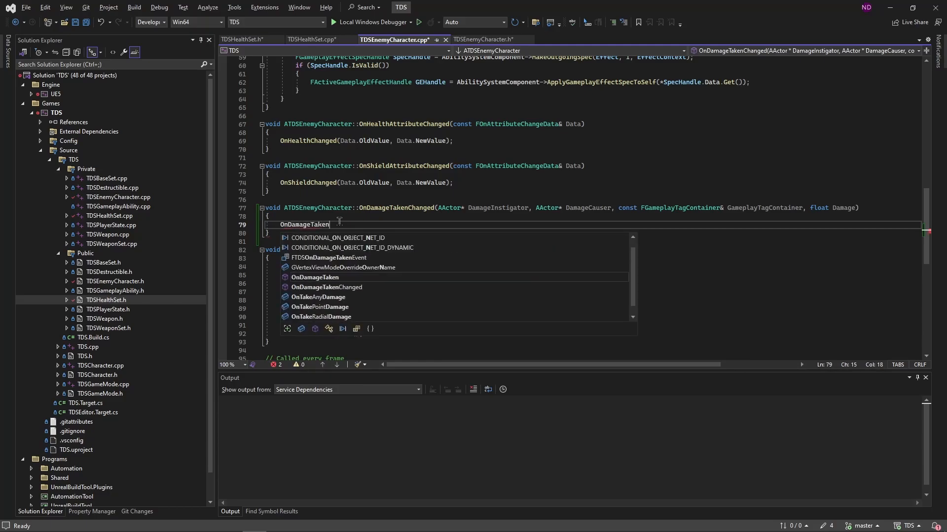
type("(DamageInstigator,")
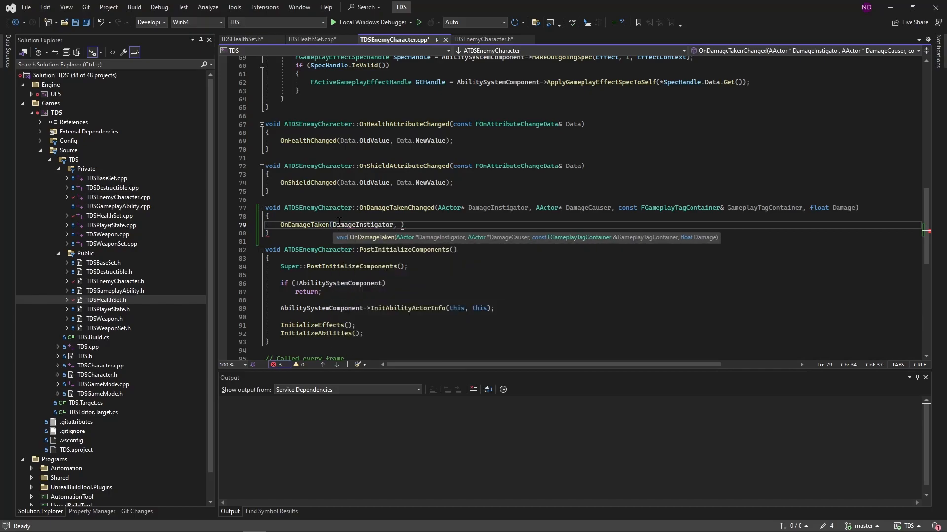
type("DamageCauser)")
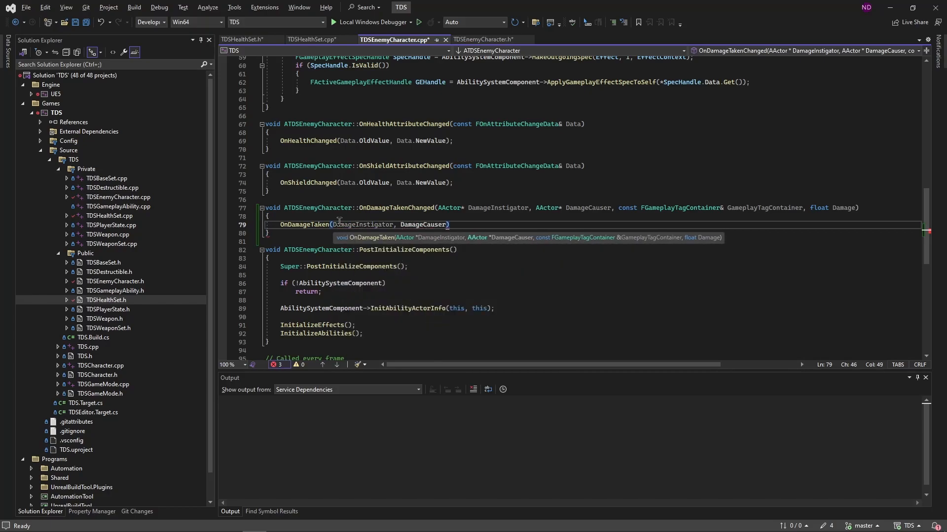
type("GameplayTagContainer, Damage")
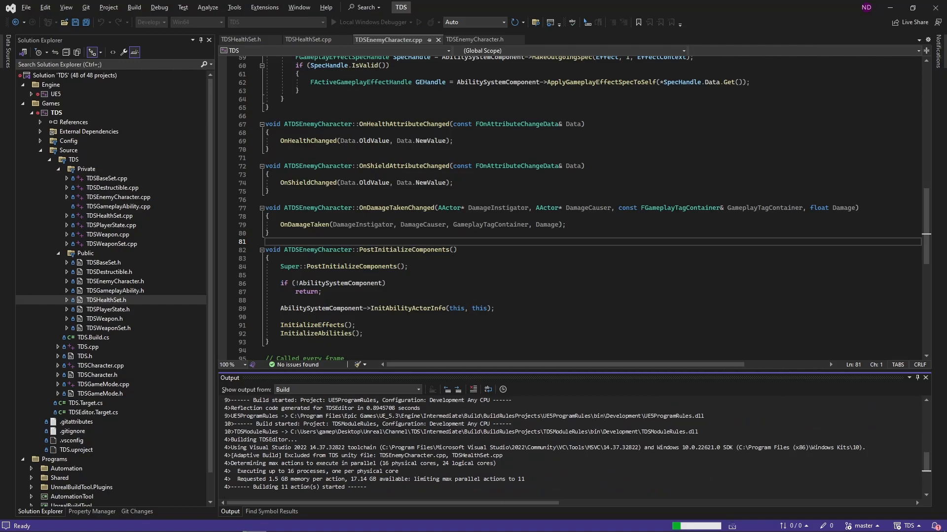
mouse_move(492, 239)
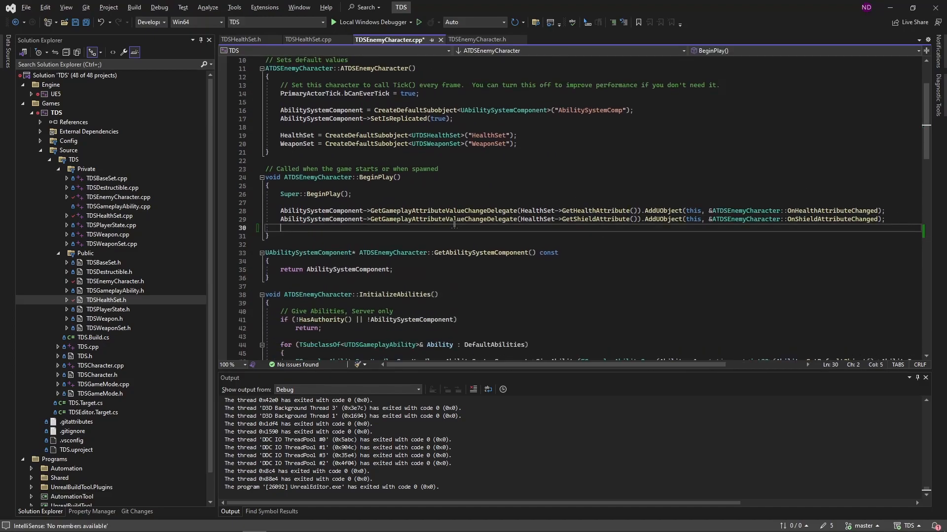
Add HealthSet->OnDamageTaken.AddUObject(this, &ATDSEnemyCharacter::OnDamageTakenChanged) to BeginPlay.
type("HealthSet")
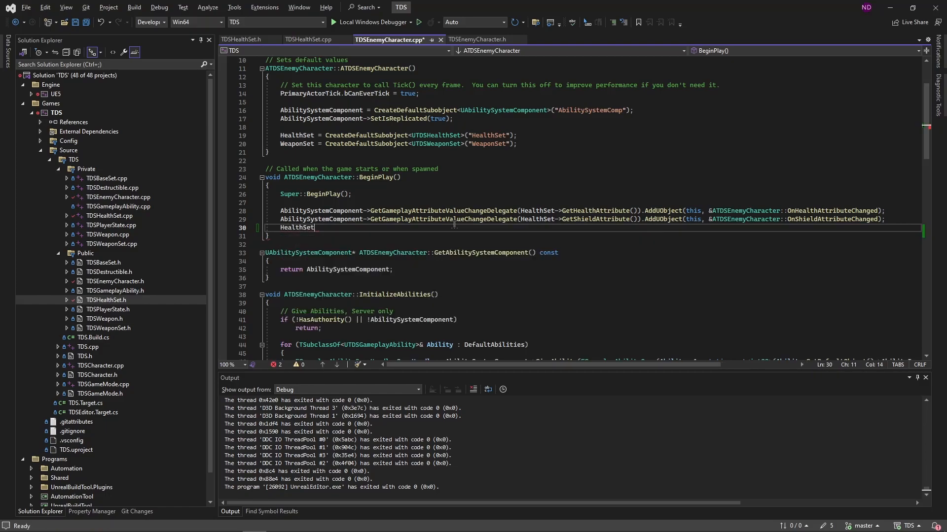
type("->Ondaamat")
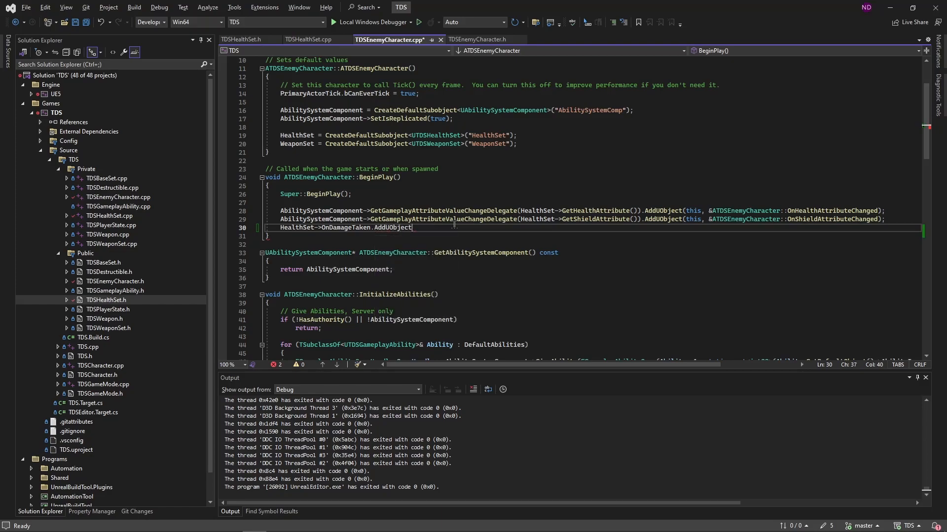
type("(this, &ATDSEnemyCharacter::")
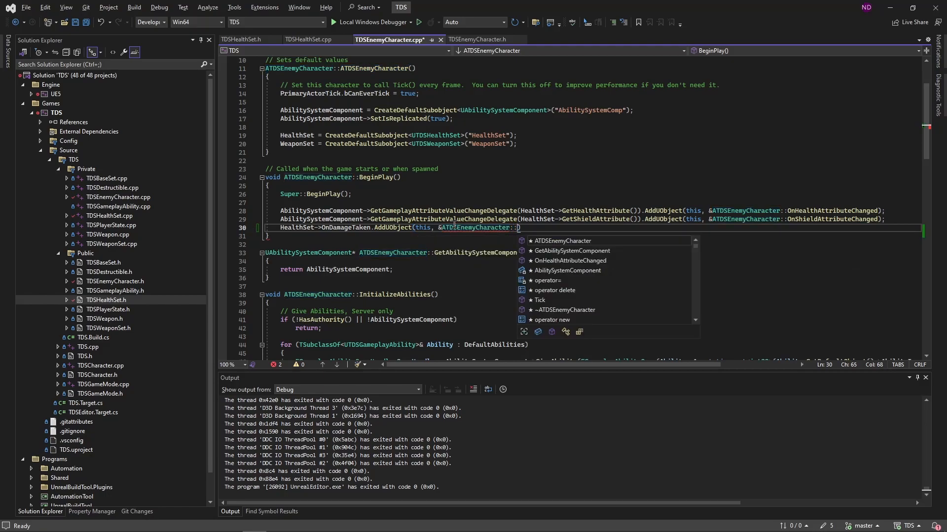
type("OnDamageTakenChanged")
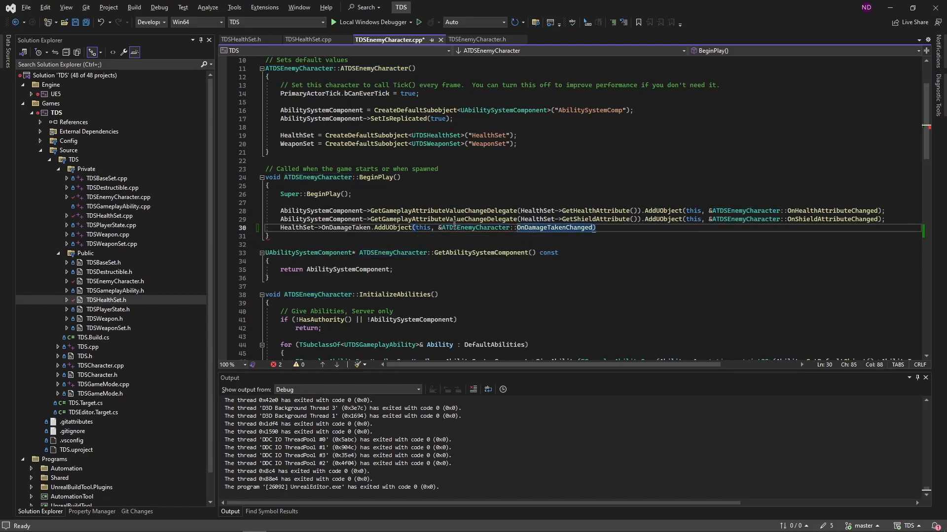
type(");")
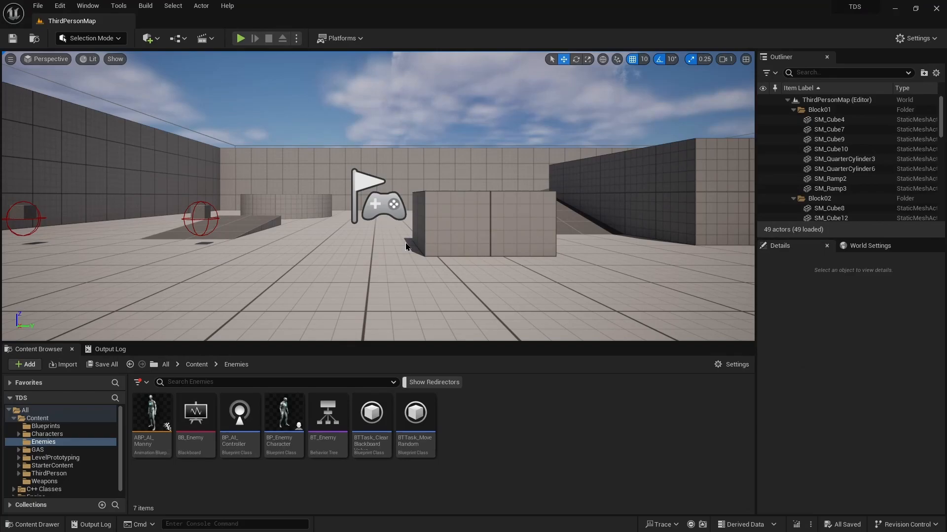
Open the BP_EnemyCharacter blueprint from the Content Browser's Enemies folder.
left_click(283, 414)
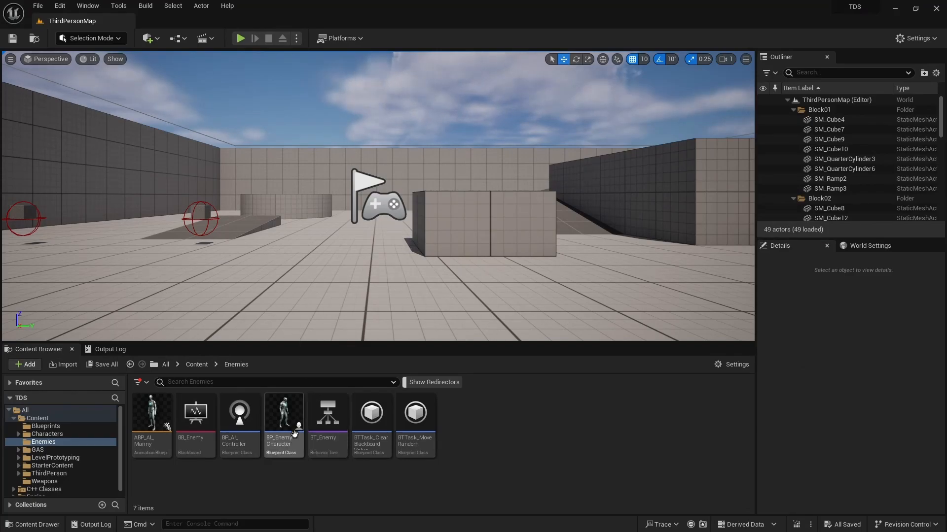
double_click(283, 413)
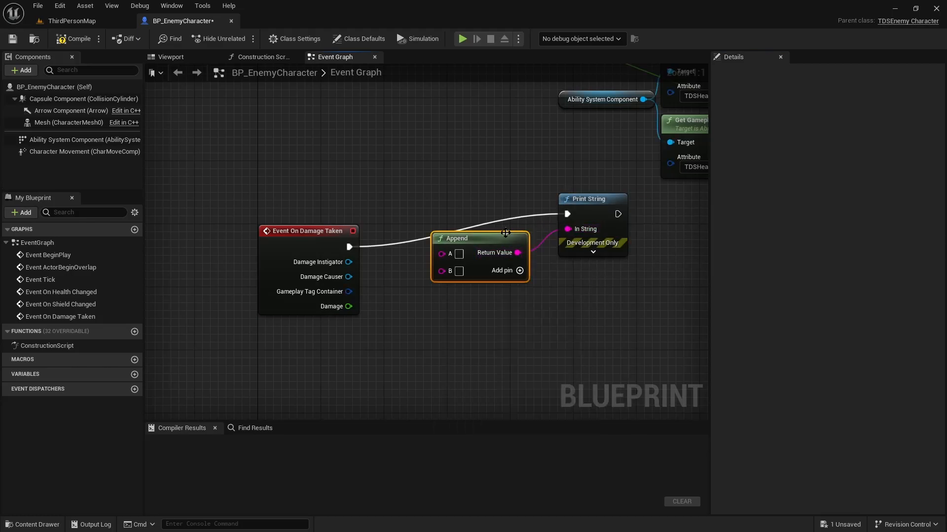
Append instigator and causer display names plus damage into Print String, then compile.
left_click(519, 271)
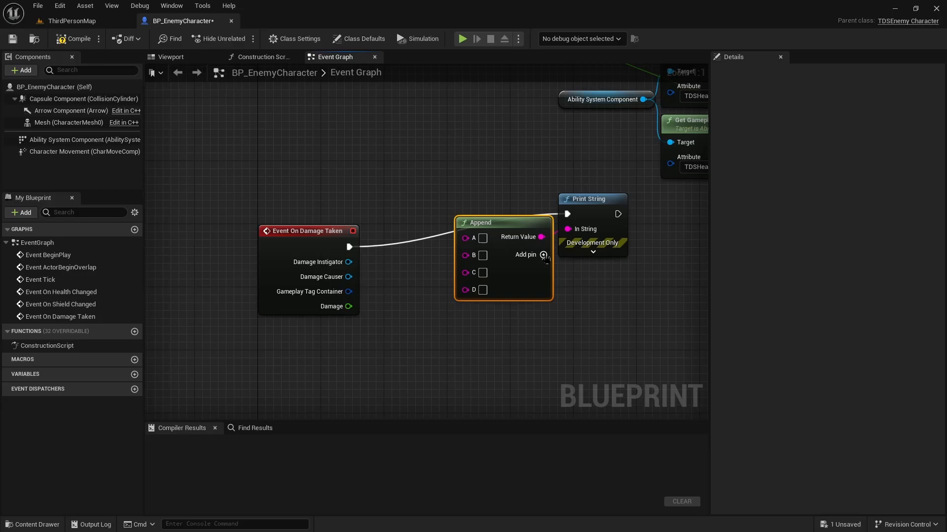
left_click(542, 255)
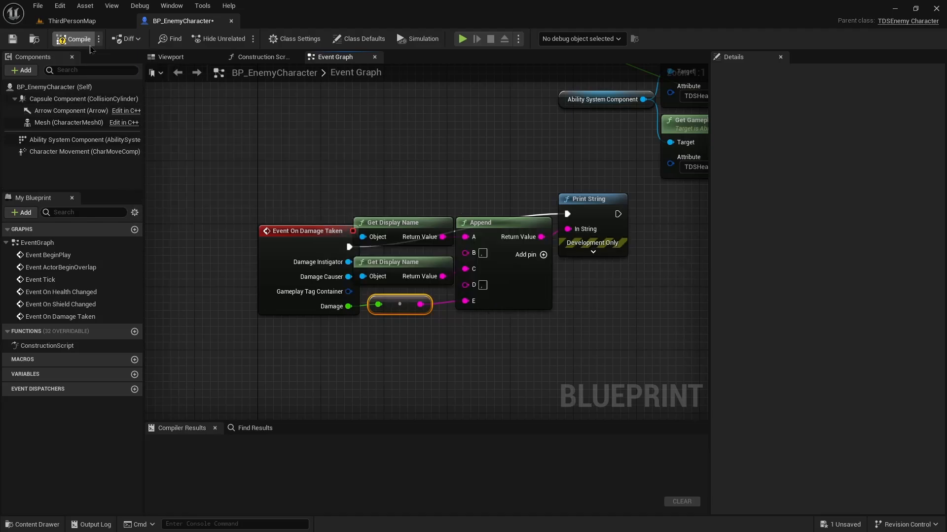
left_click(72, 21)
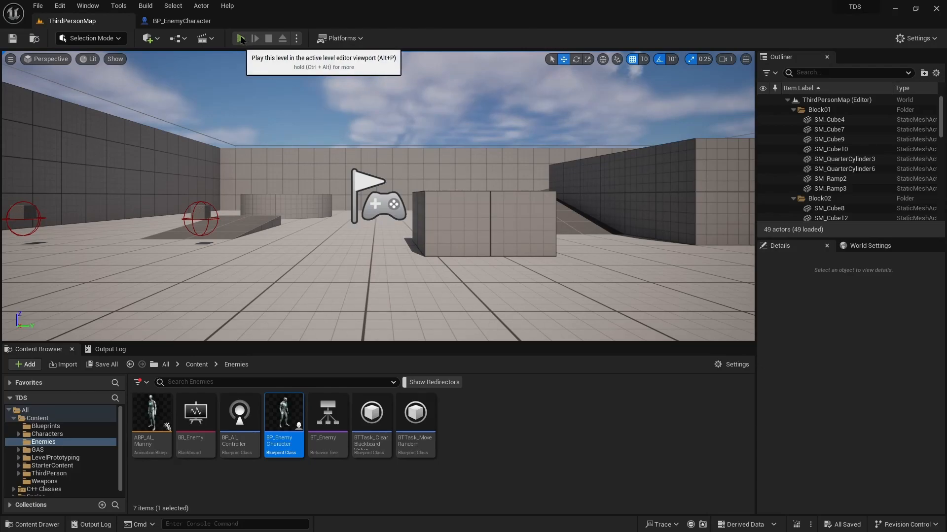
Play the level to test the enemy's damage printing.
left_click(240, 38)
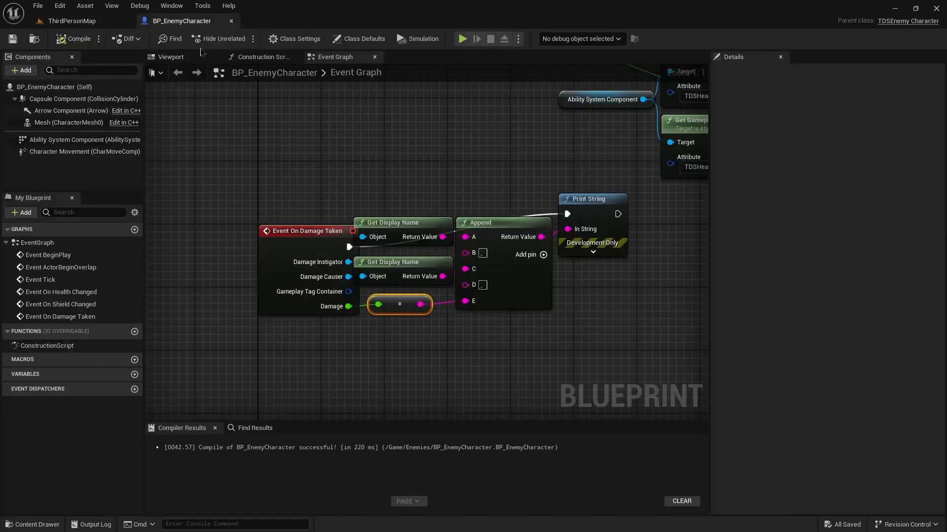
mouse_move(320, 261)
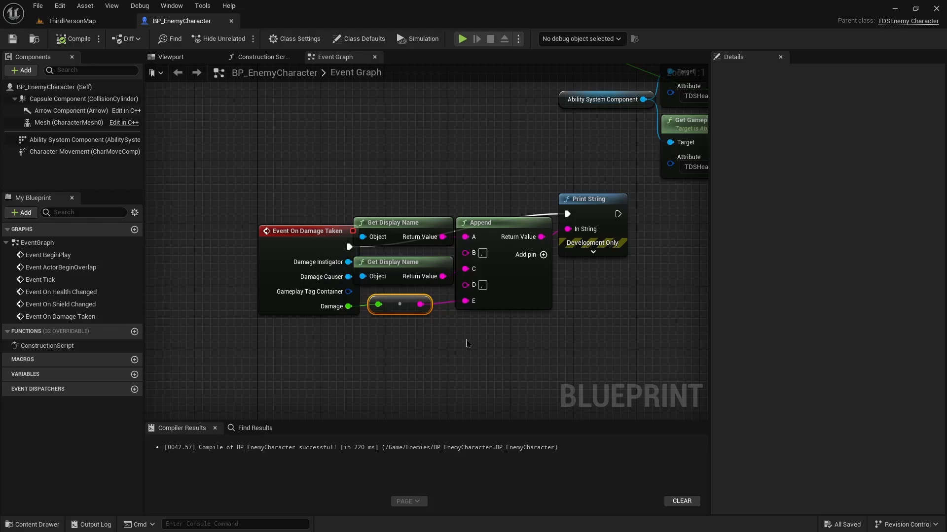
mouse_move(468, 341)
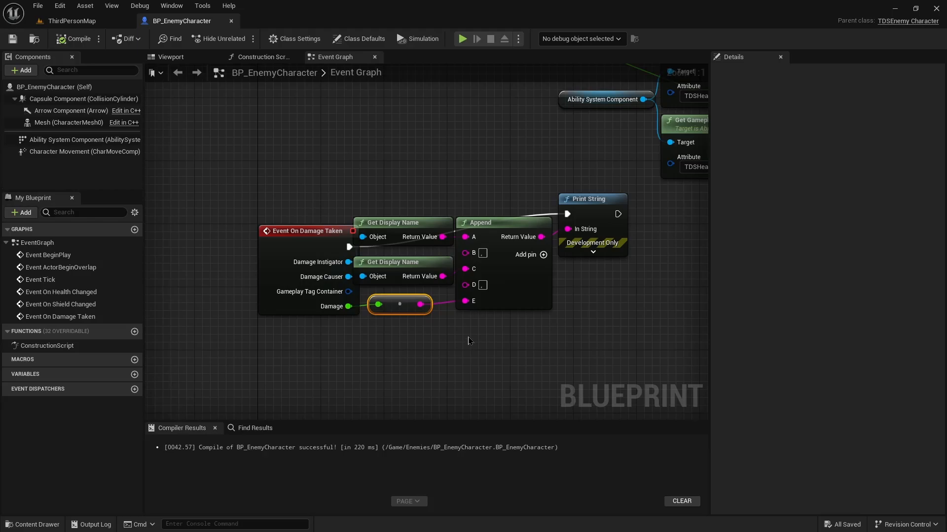
mouse_move(470, 346)
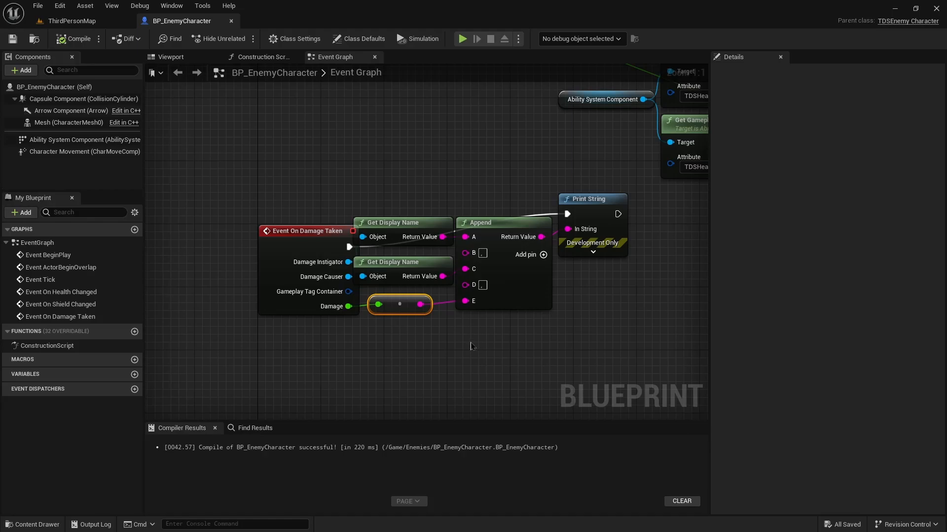
mouse_move(465, 336)
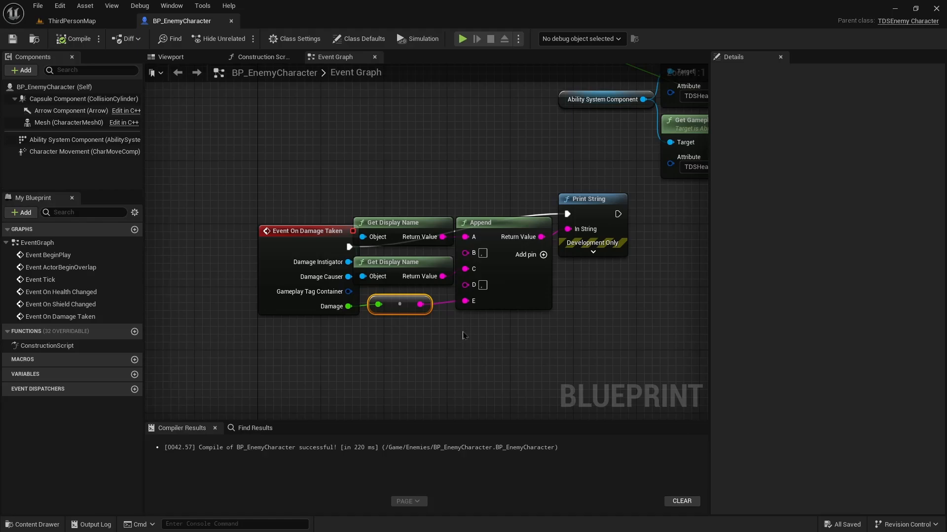
mouse_move(455, 330)
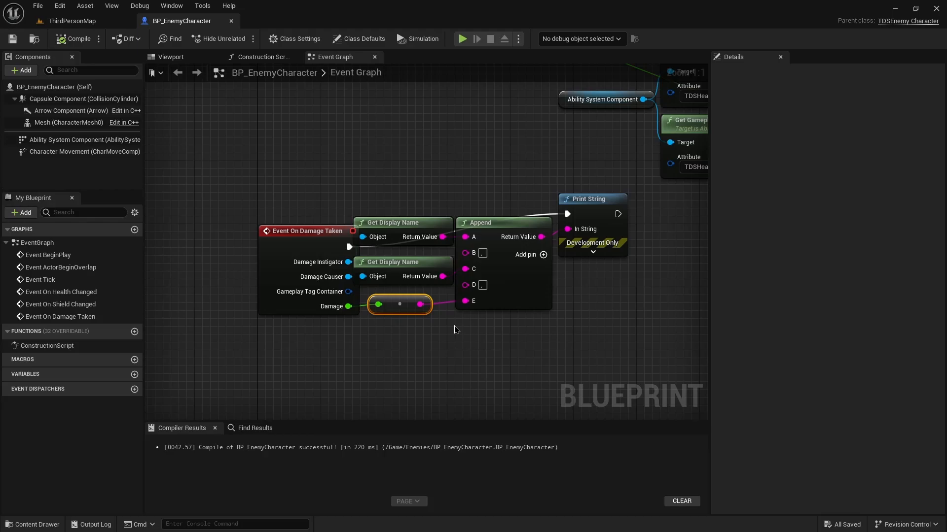
mouse_move(320, 262)
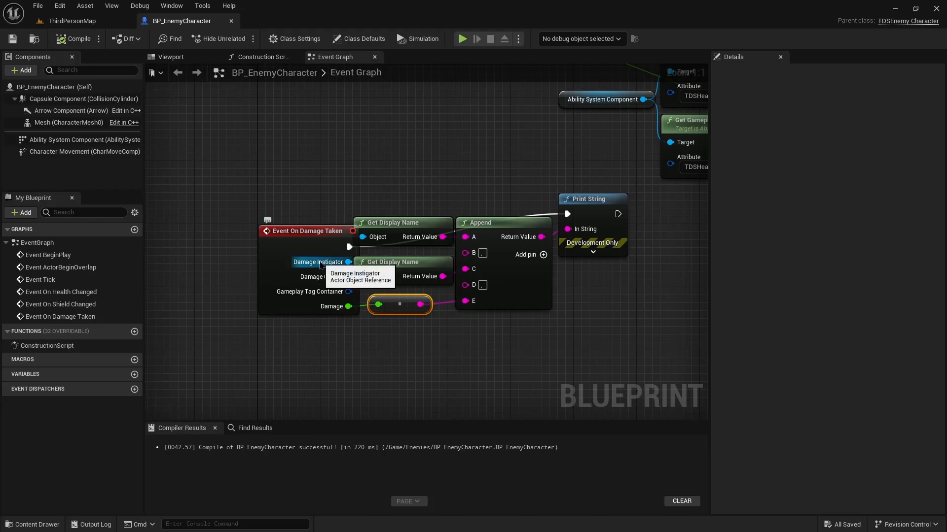
mouse_move(521, 337)
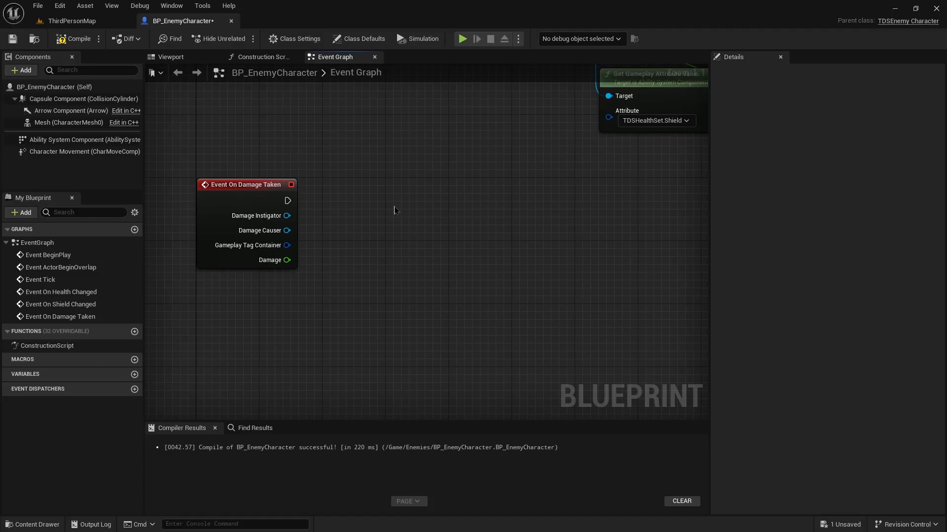
mouse_move(329, 234)
type("rep")
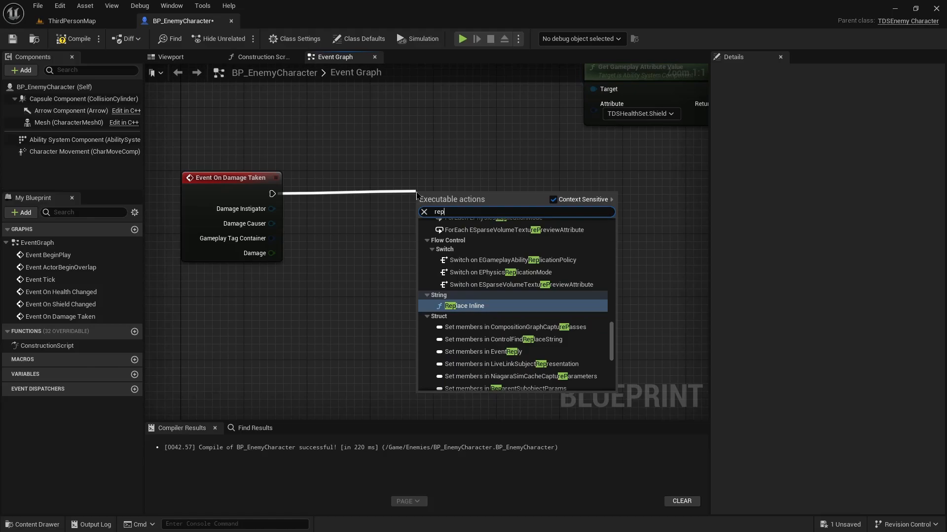
Add a Report Damage Event with self as damaged actor, wiring instigator and damage amount.
left_click(480, 307)
type("se")
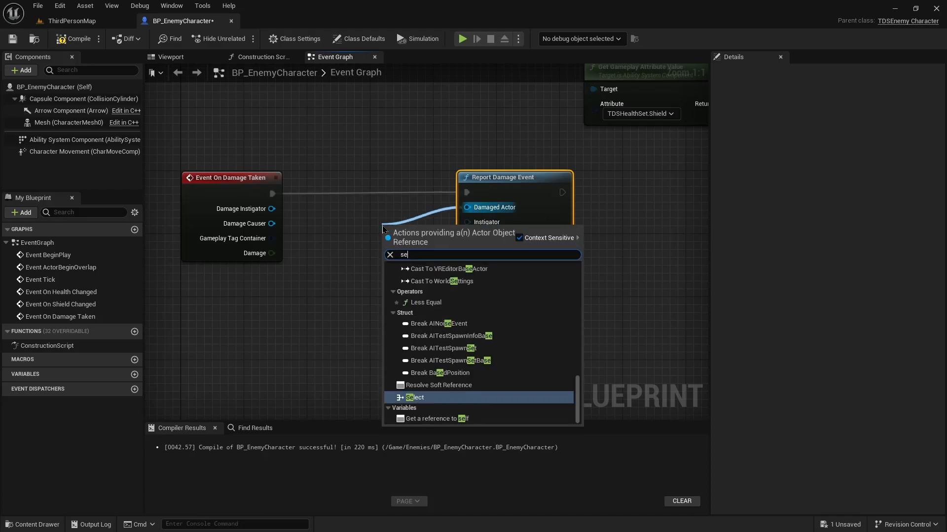
left_click(436, 418)
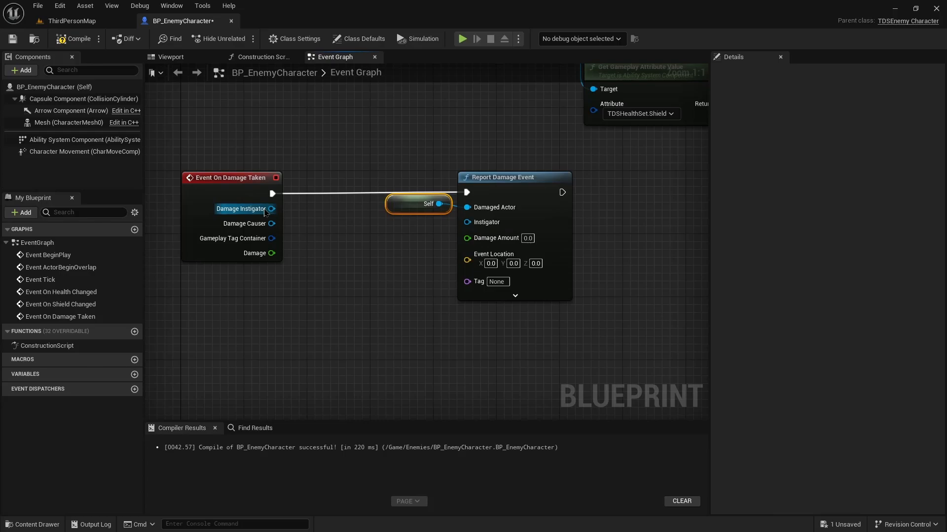
left_click_drag(272, 209, 466, 222)
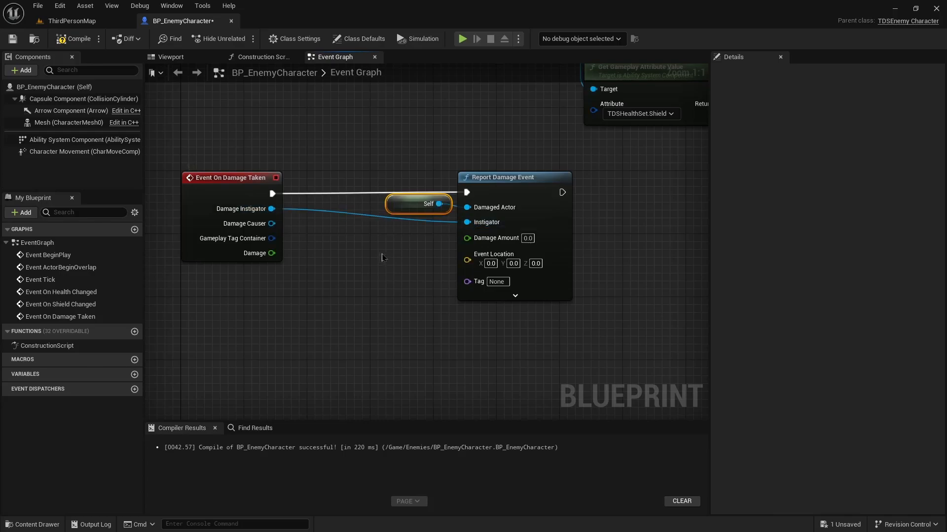
left_click_drag(272, 253, 465, 236)
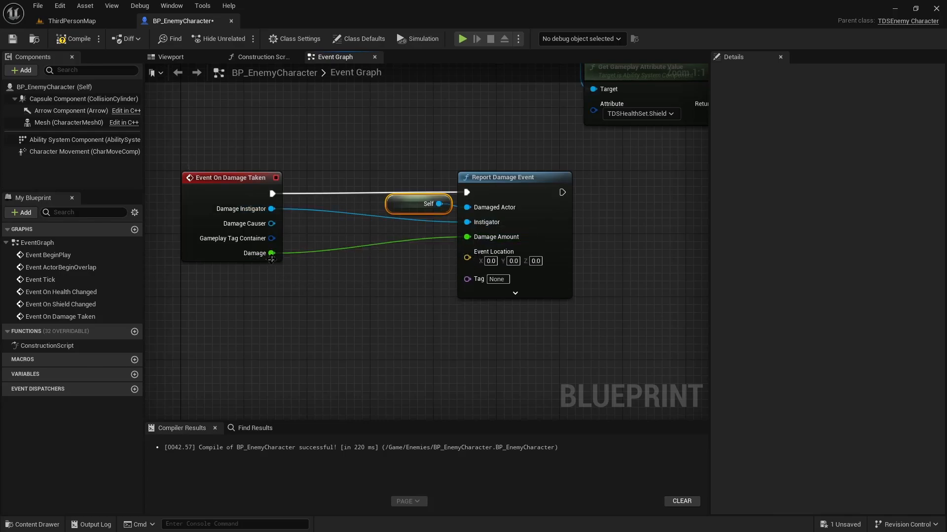
Feed the damage causer's Get Actor Location into Event Location and compile.
left_click_drag(272, 223, 359, 277)
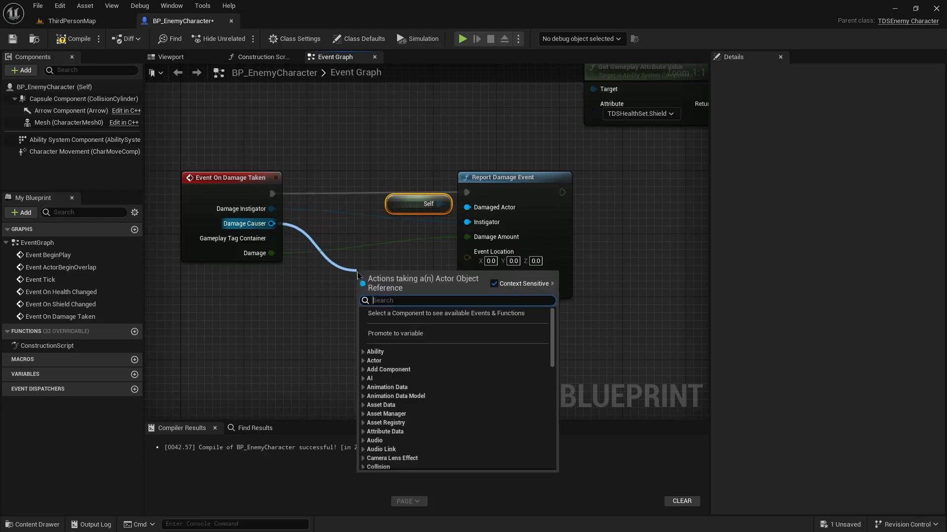
type("getacto")
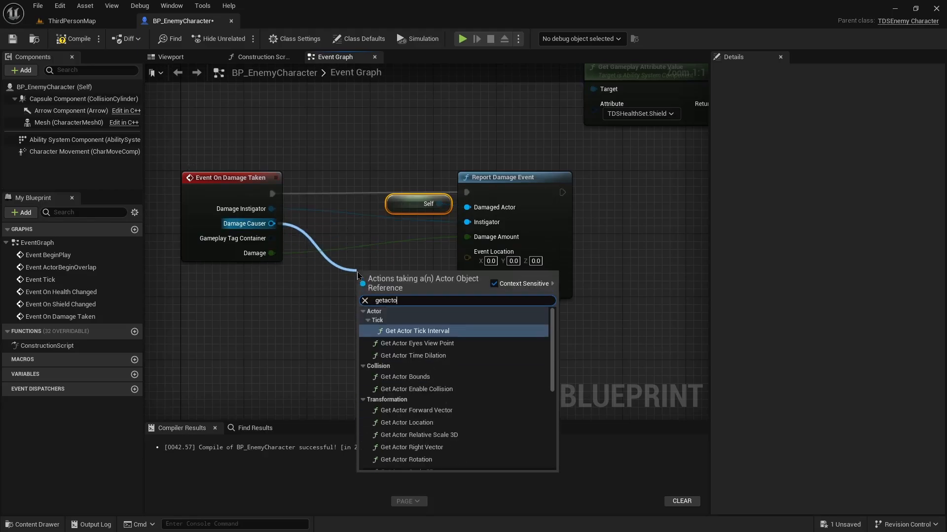
left_click(407, 423)
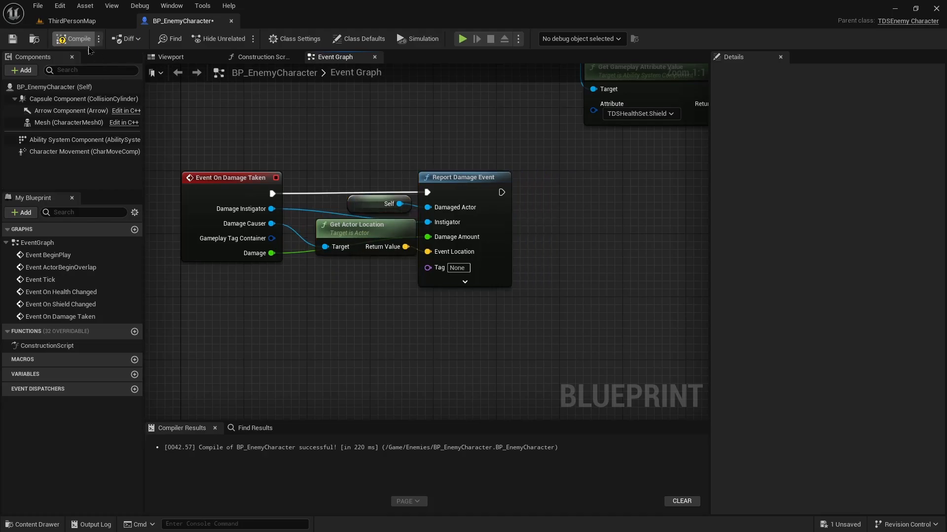
left_click(77, 38)
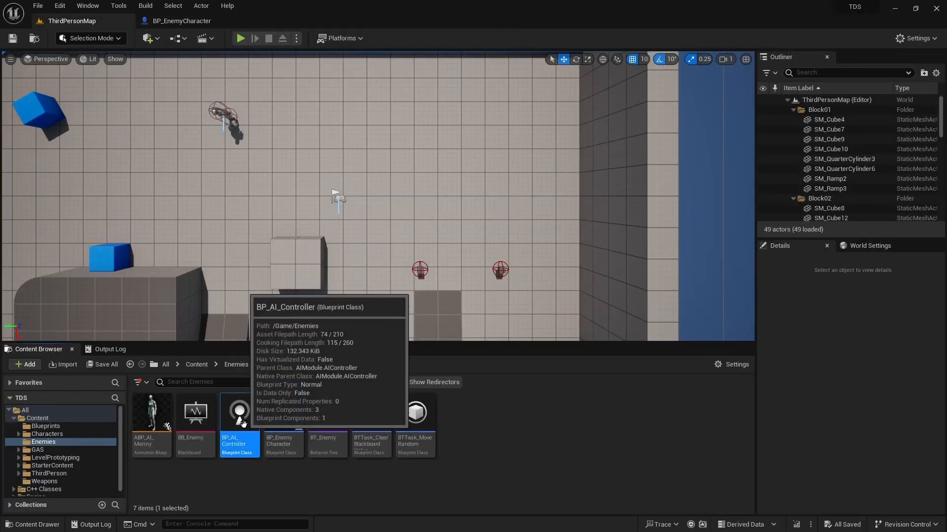
In BP_AI_Controller, set AIPerception's third sense config to AI Damage sense config.
double_click(238, 412)
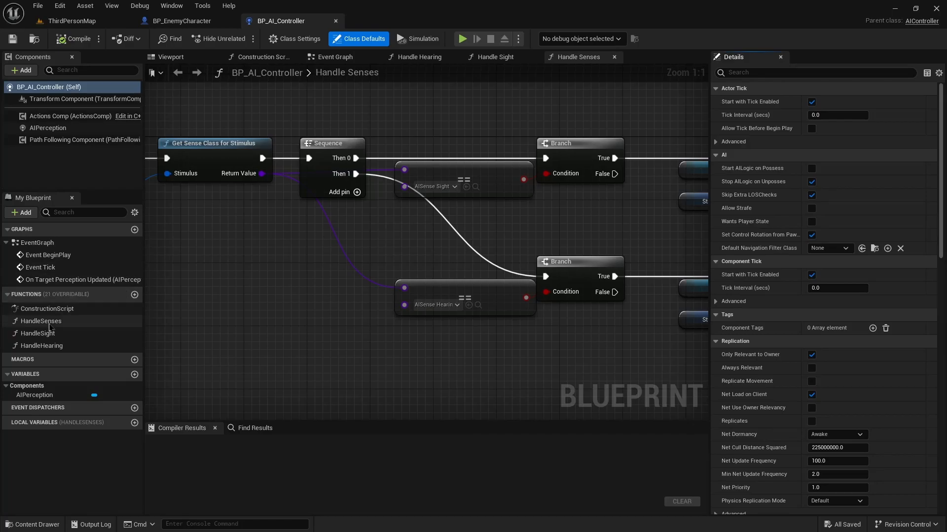
mouse_move(53, 142)
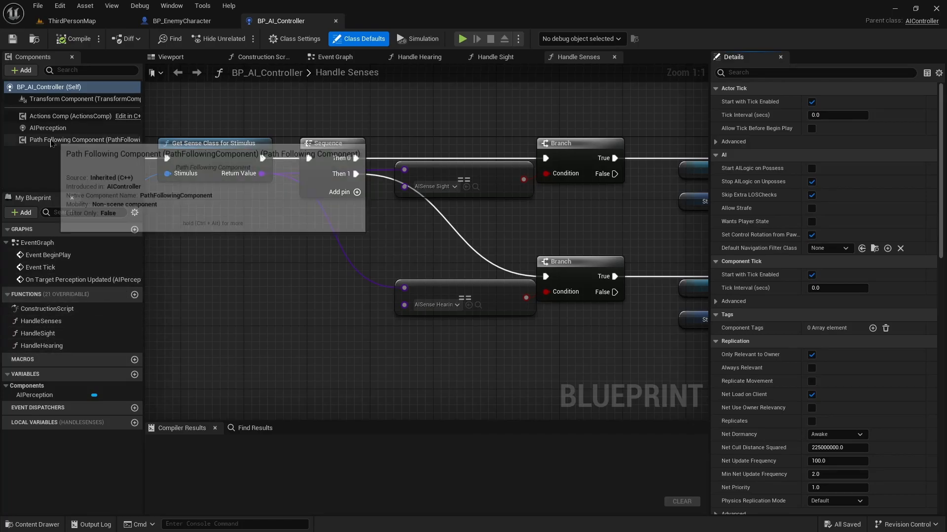
left_click(47, 127)
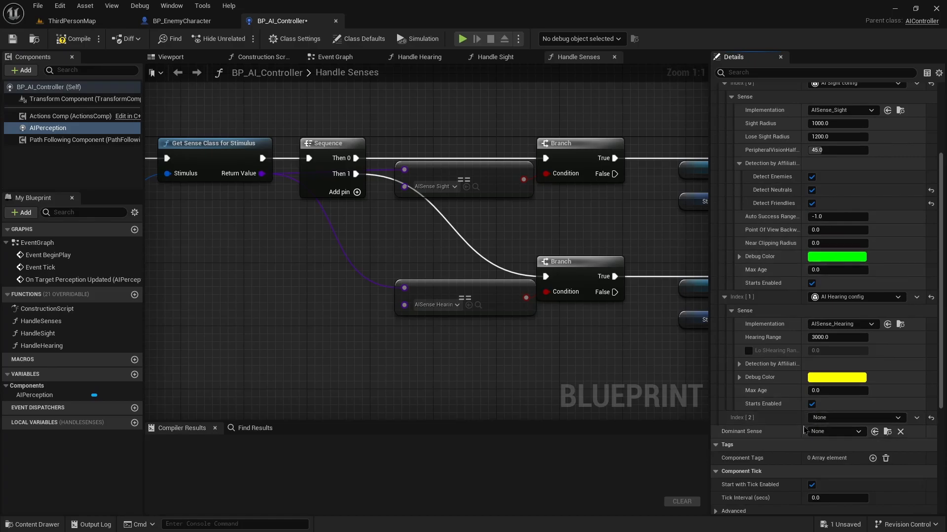
left_click(853, 417)
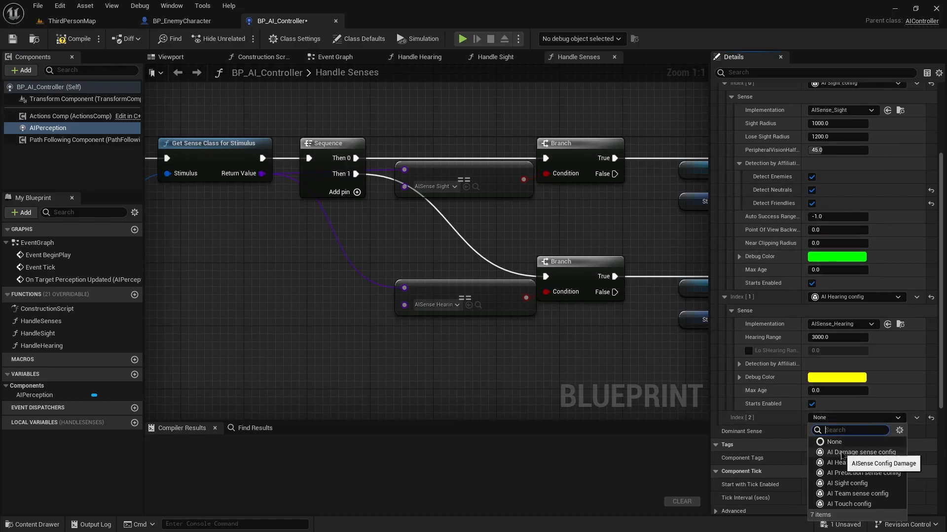
left_click(860, 452)
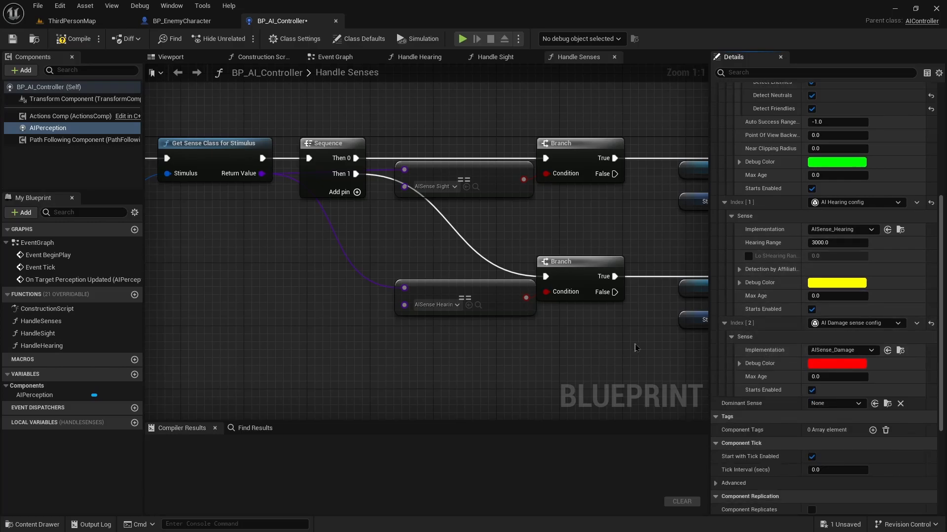
mouse_move(684, 348)
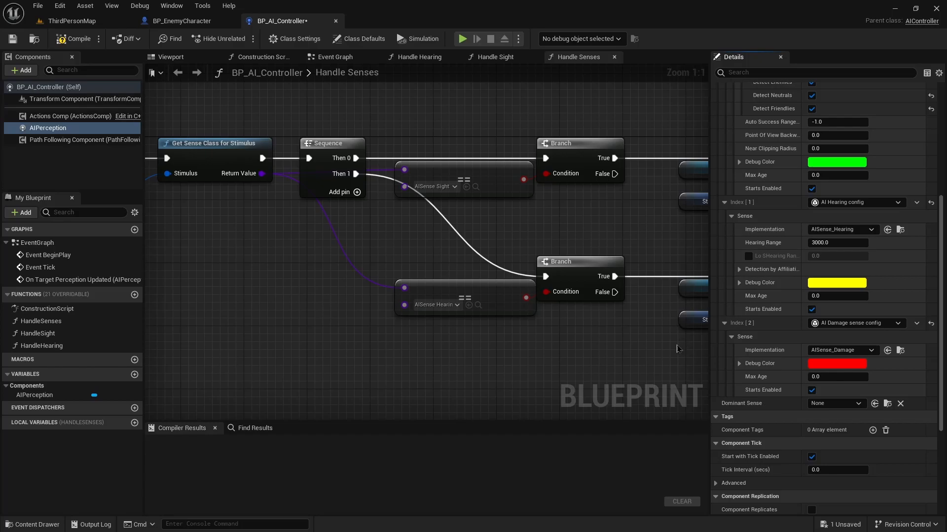
mouse_move(592, 333)
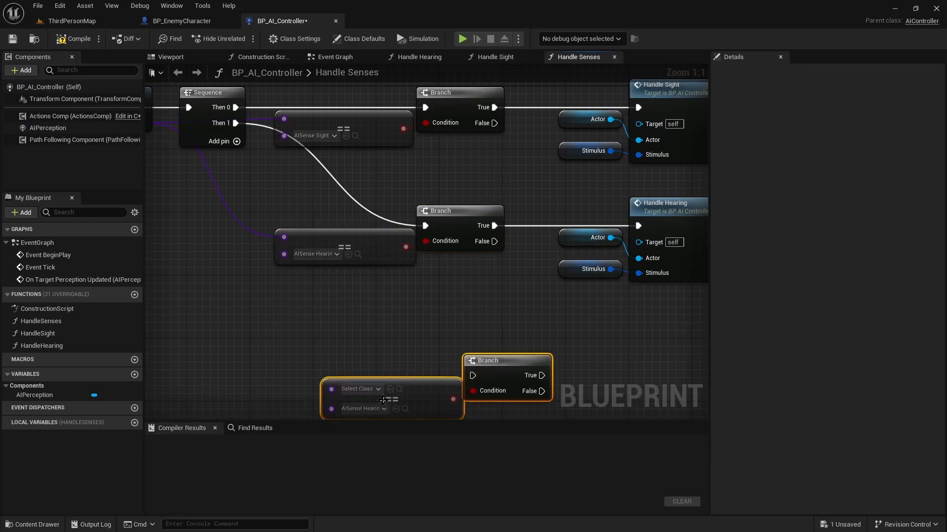
Set the == node's class to AISense_Damage and wire a sequence output into the new Branch.
left_click(357, 389)
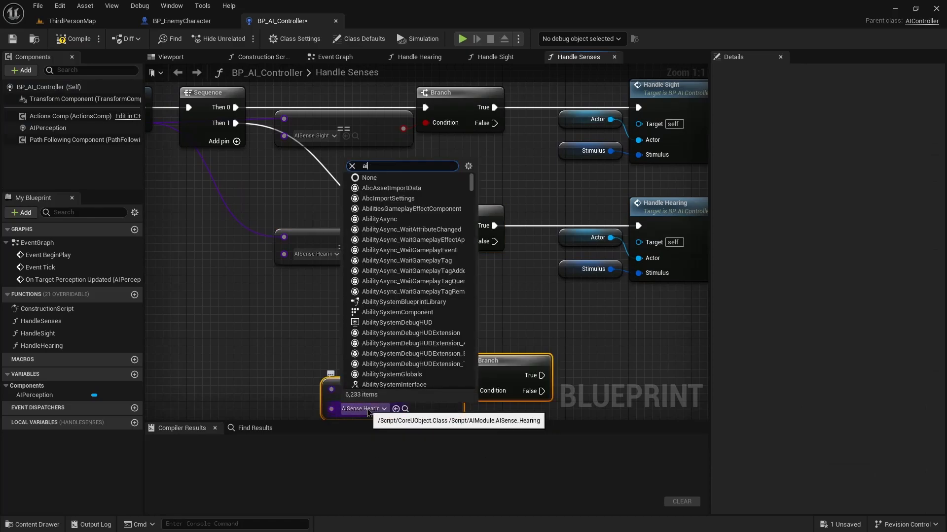
type("isense")
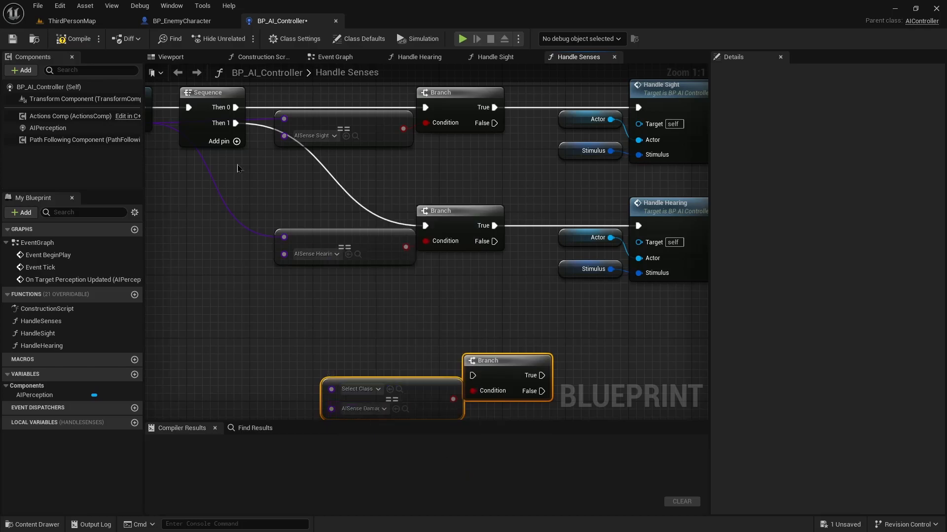
left_click_drag(236, 139, 438, 400)
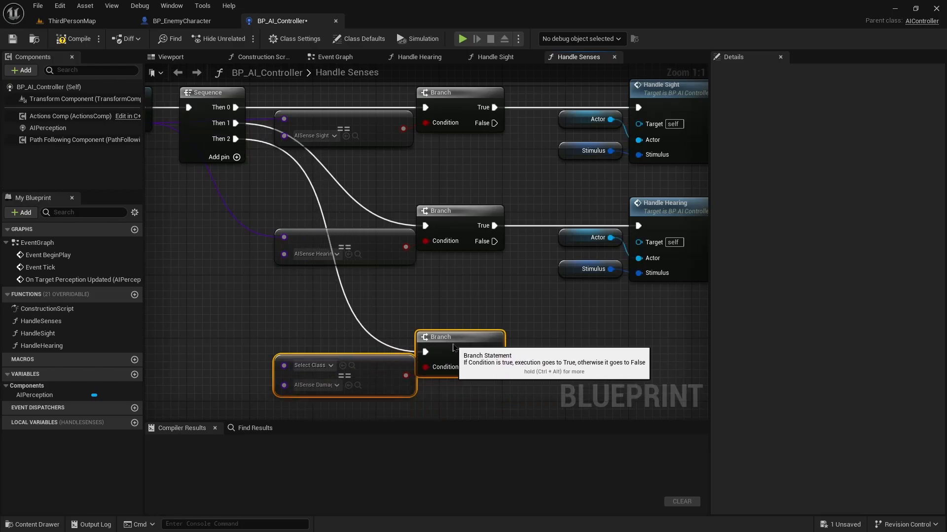
mouse_move(439, 331)
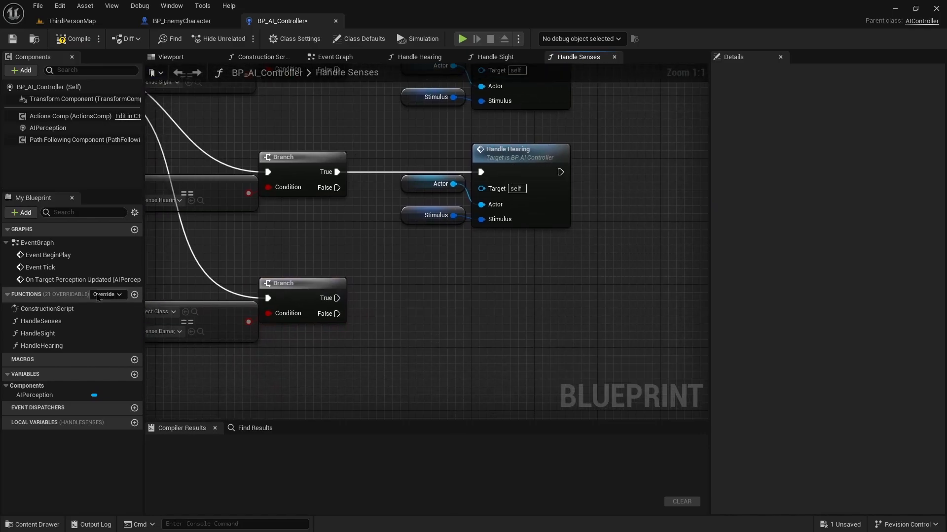
Build the HandleDamage function with Actor and Stimulus inputs and blackboard Set Value nodes.
left_click(41, 345)
type("HandleDamage")
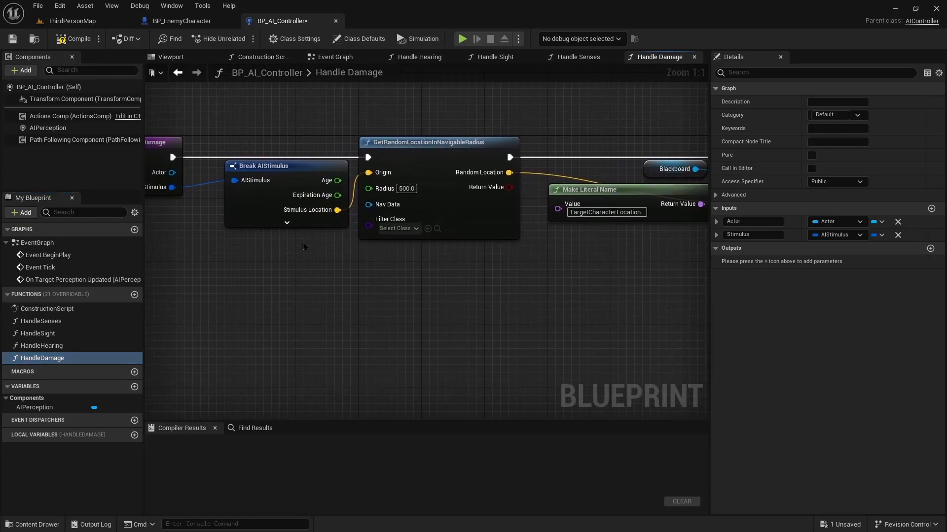
left_click(405, 188)
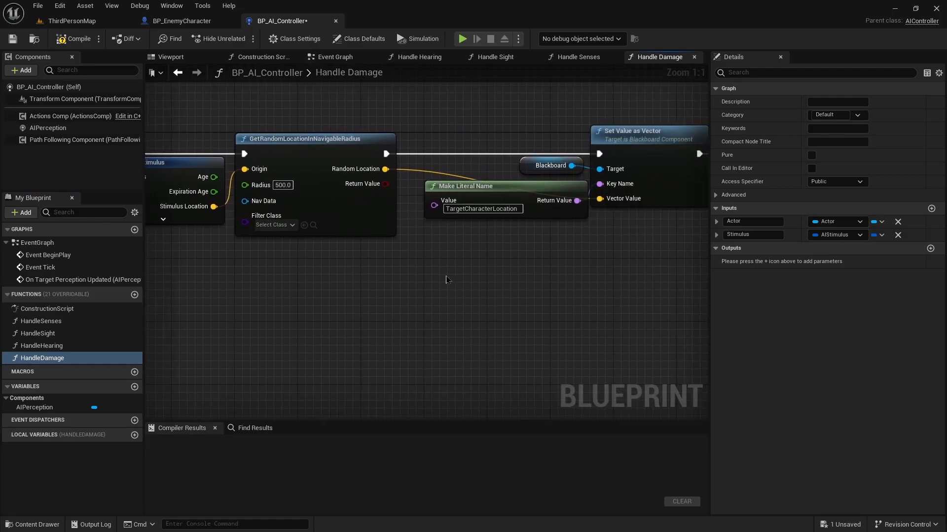
mouse_move(522, 277)
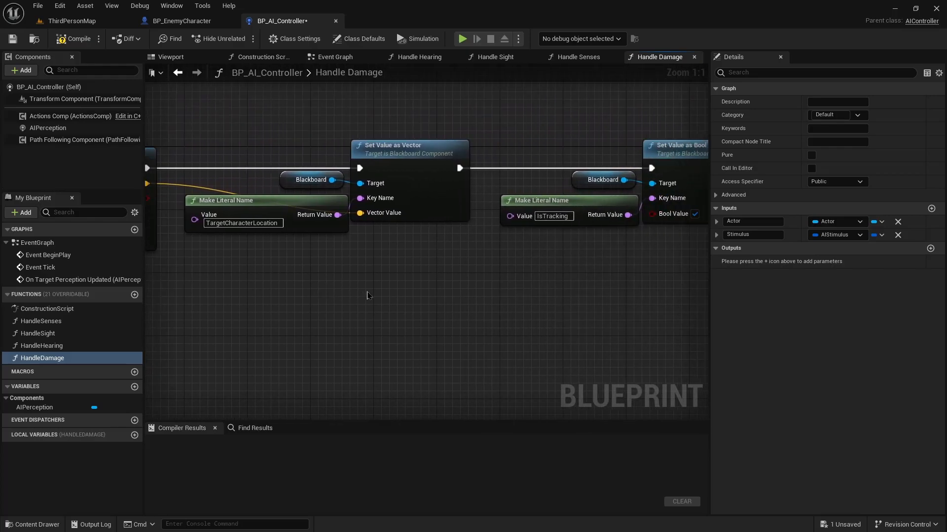
mouse_move(437, 282)
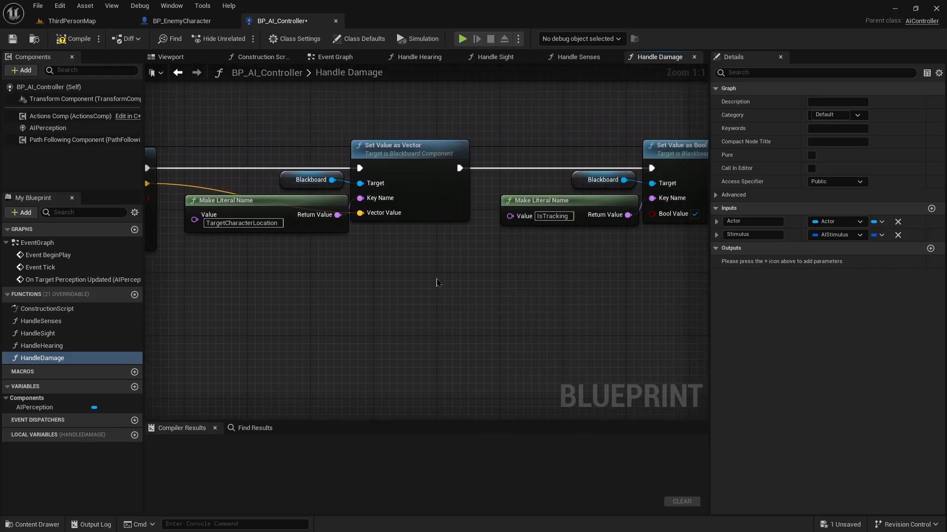
left_click_drag(438, 282, 369, 282)
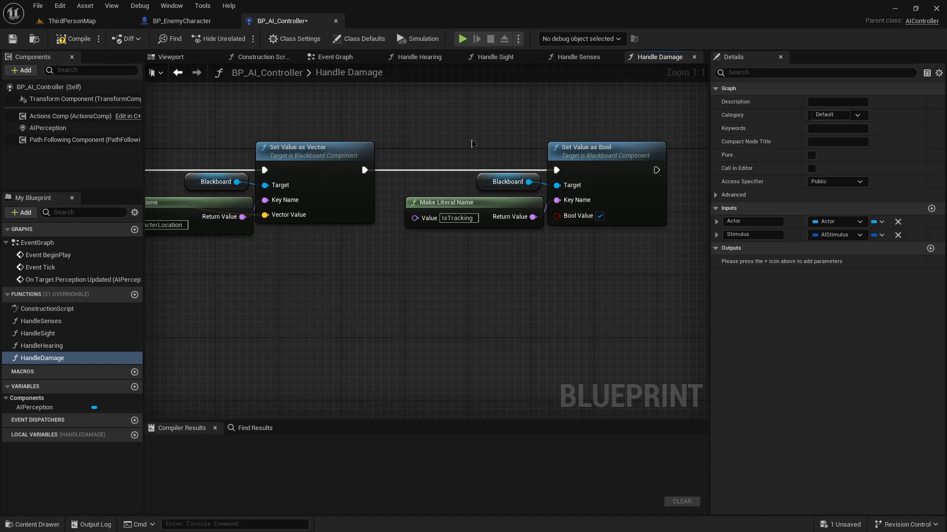
left_click(577, 56)
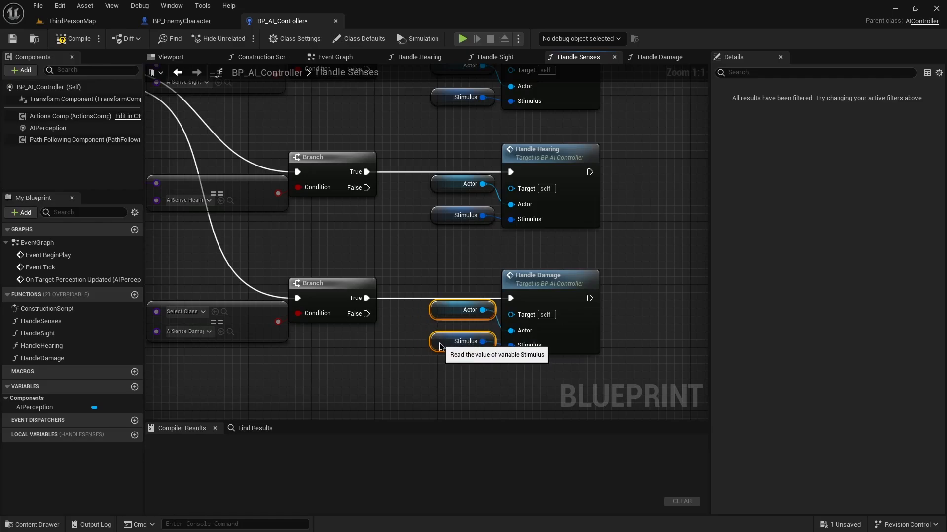
mouse_move(380, 251)
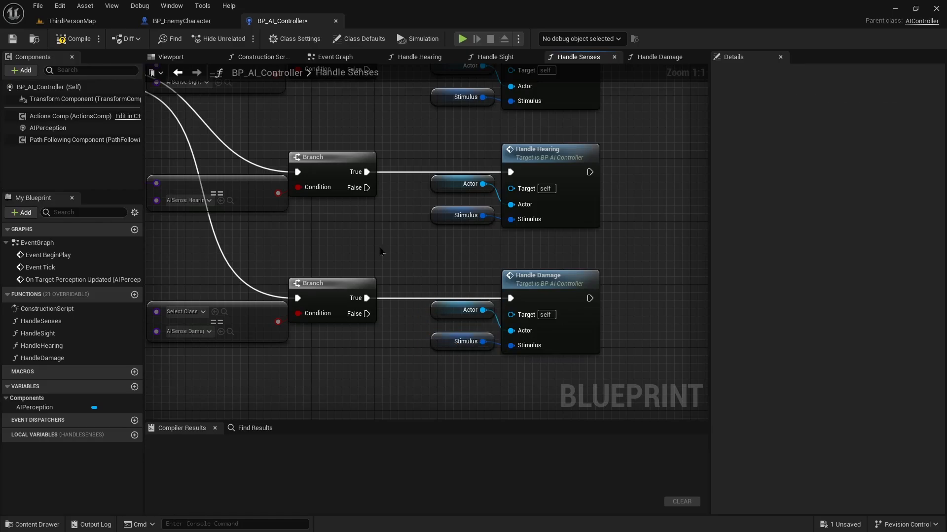
Call Handle Damage from the damage Branch's True pin, then compile and save BP_AI_Controller.
left_click(47, 127)
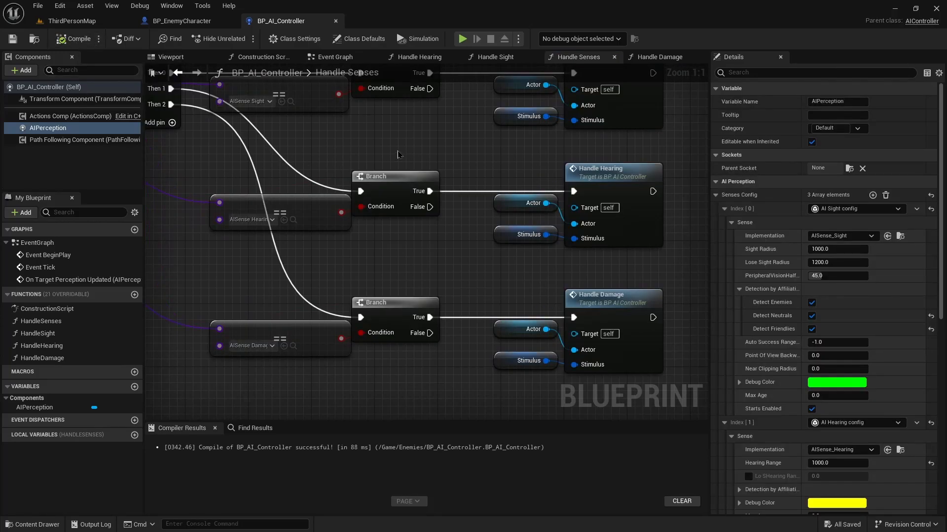
Set AIPerception sight radius and hearing range to 200, recompile, and return to ThirdPersonMap.
scroll("down", 3)
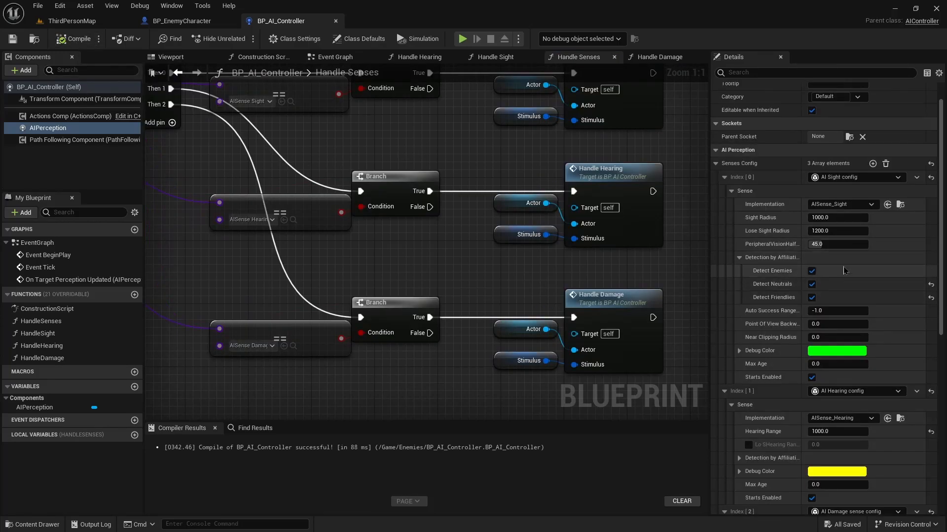
left_click(837, 218)
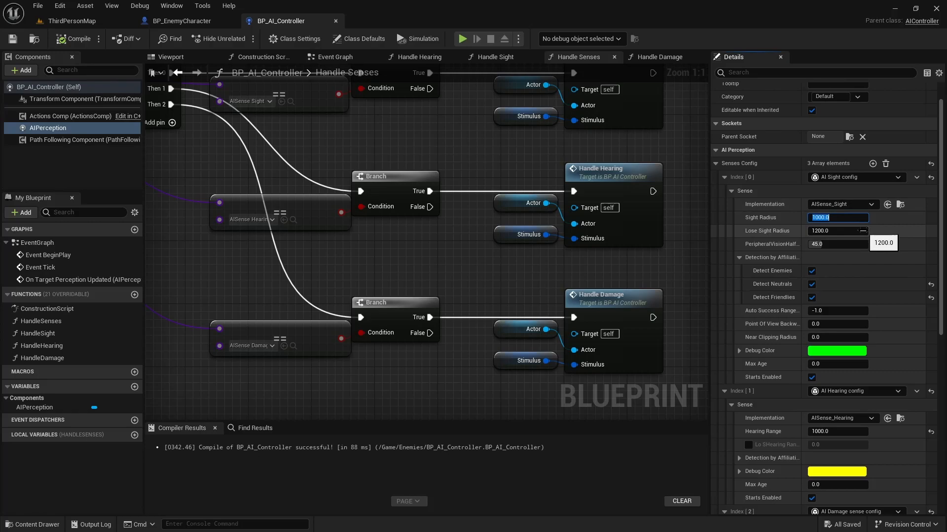
type("200")
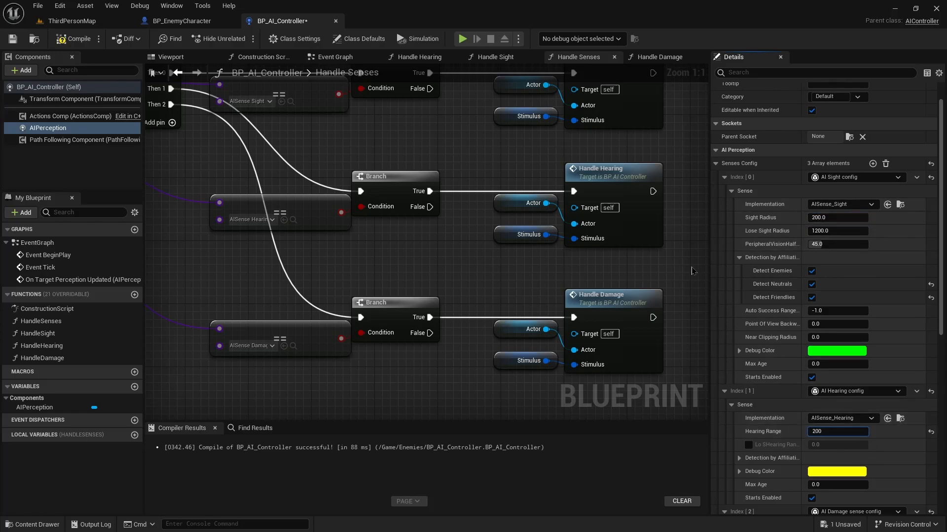
left_click(77, 38)
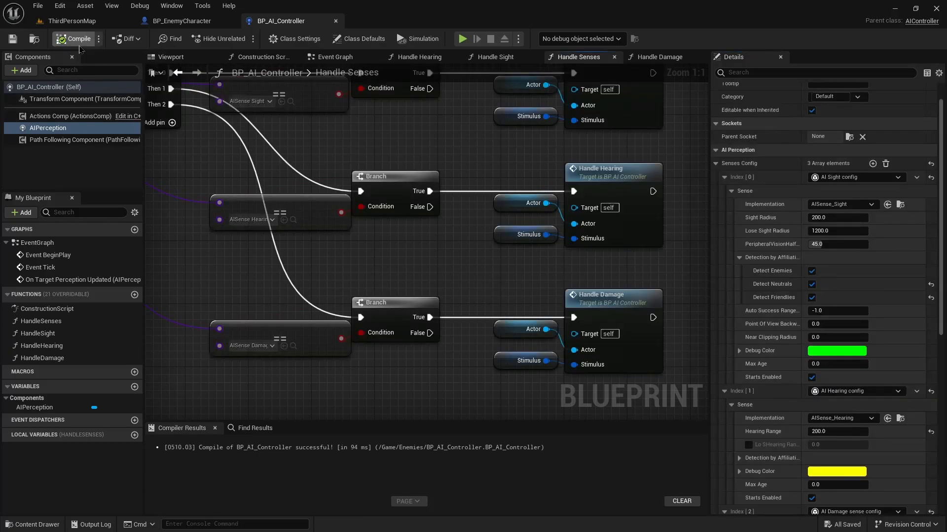
left_click(71, 20)
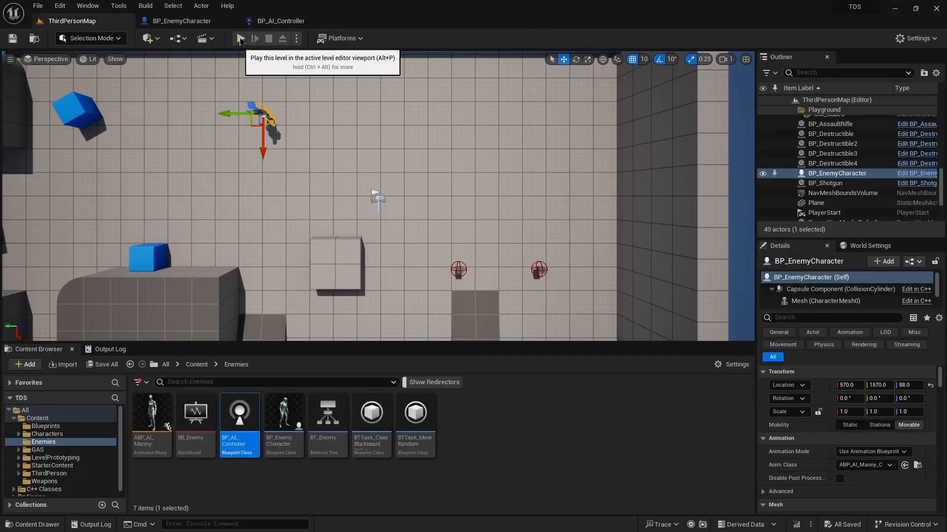
left_click(240, 38)
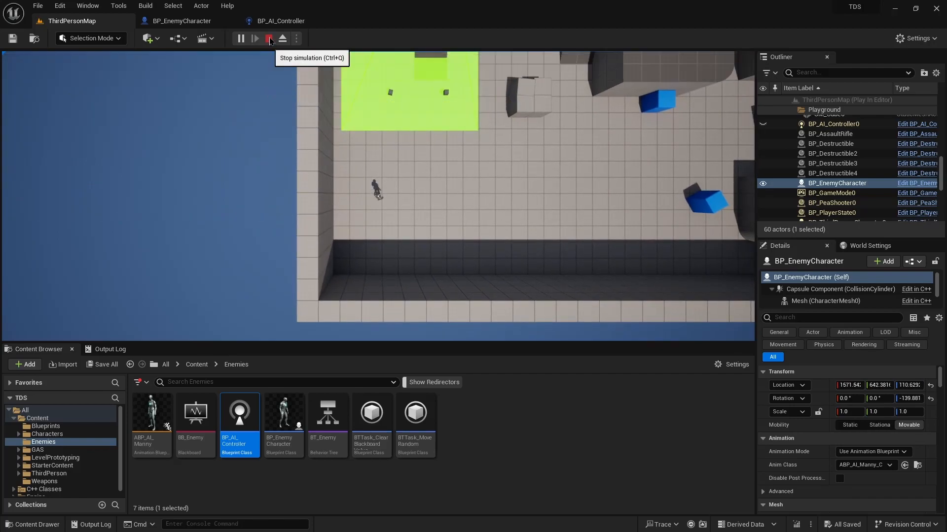
left_click(268, 38)
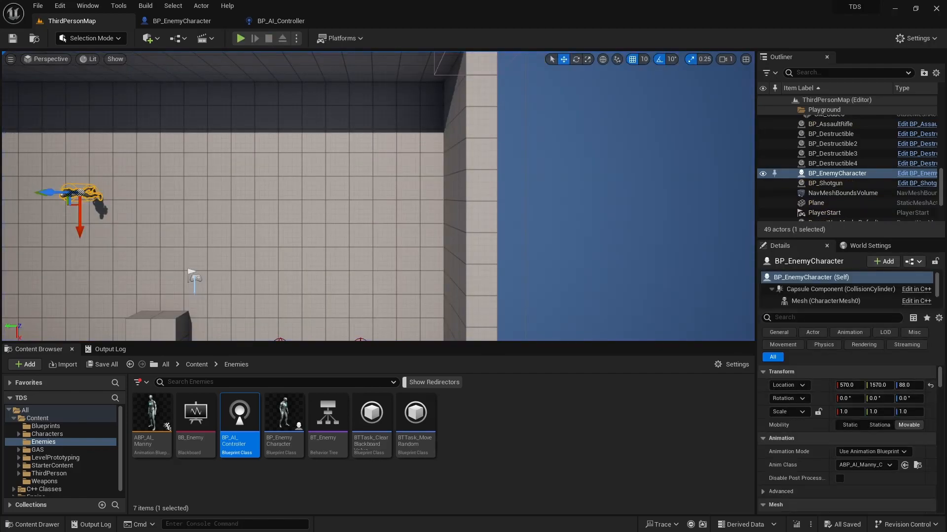